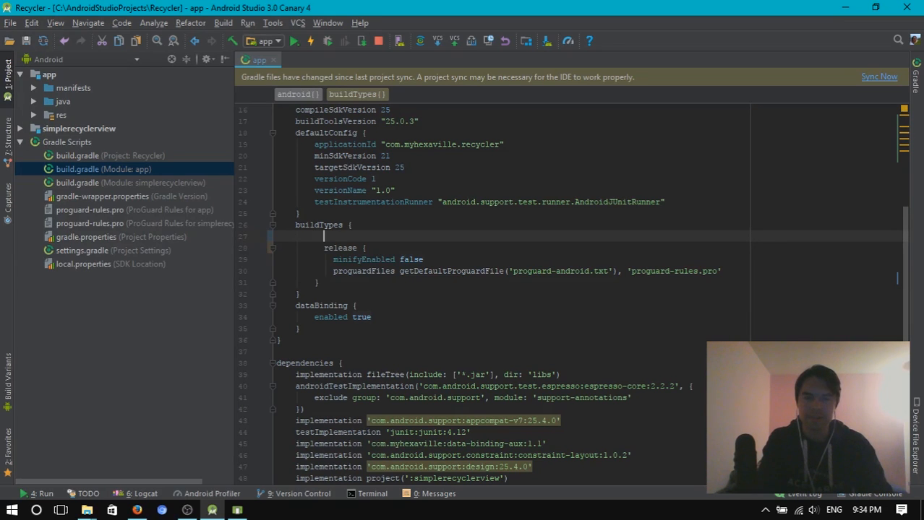
Step: Type a debug block above release in buildTypes and begin entering applicationIdSuffix
type("debug {")
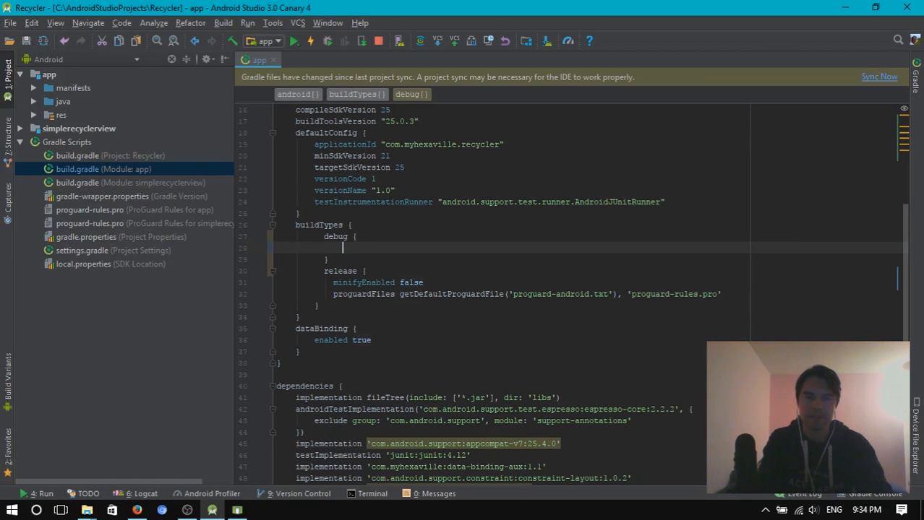
type("applicationIdSuffix \".debug")
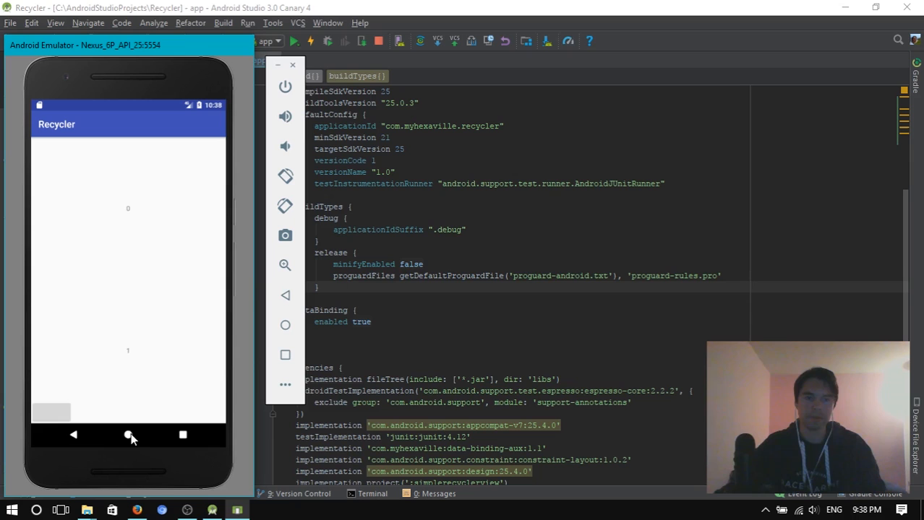
Step: Confirm the com.myhexaville.recycler.debug process in Logcat and open a terminal at the Recycler folder
left_click(128, 434)
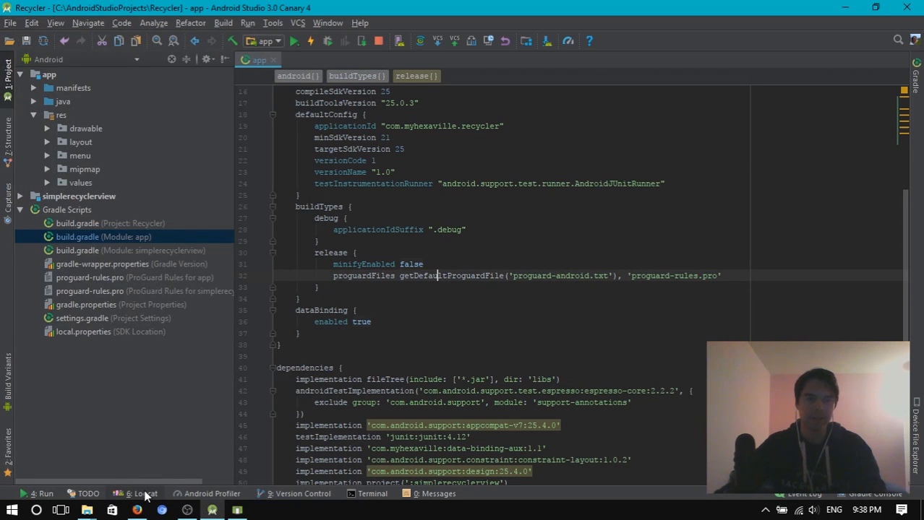
left_click(142, 494)
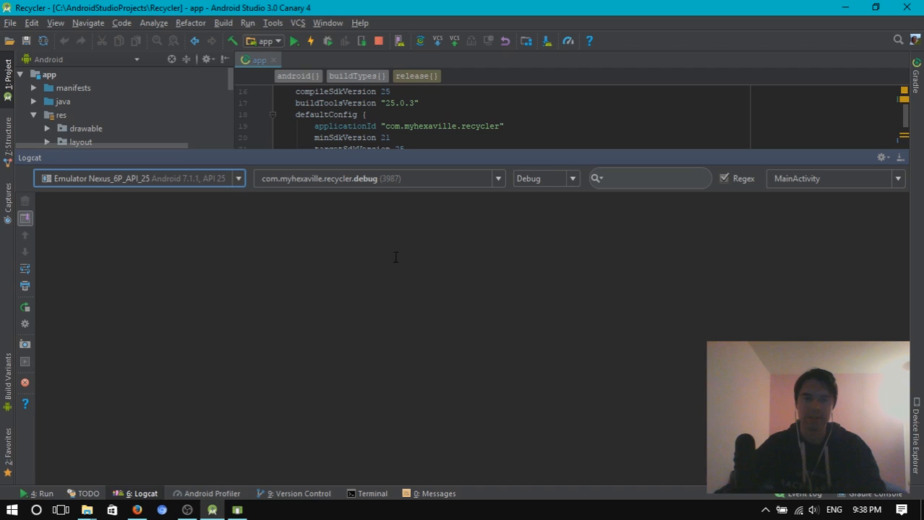
left_click(497, 179)
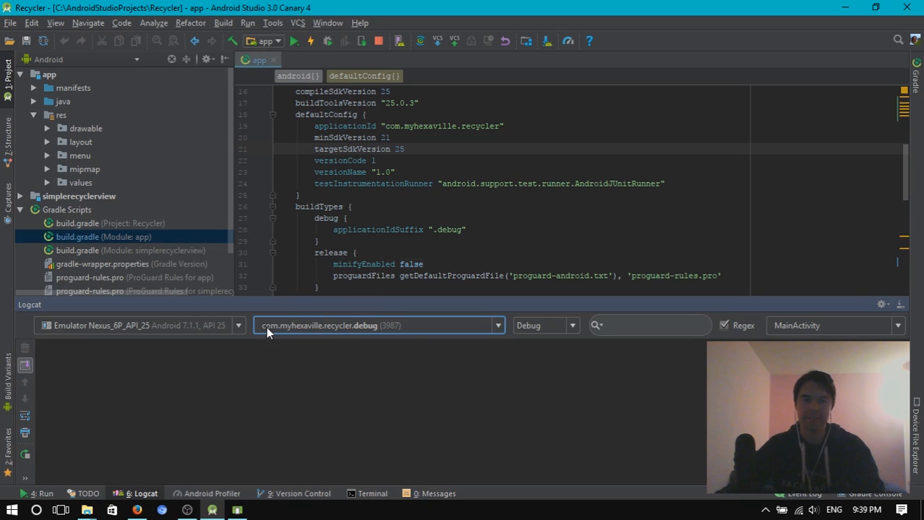
mouse_move(346, 333)
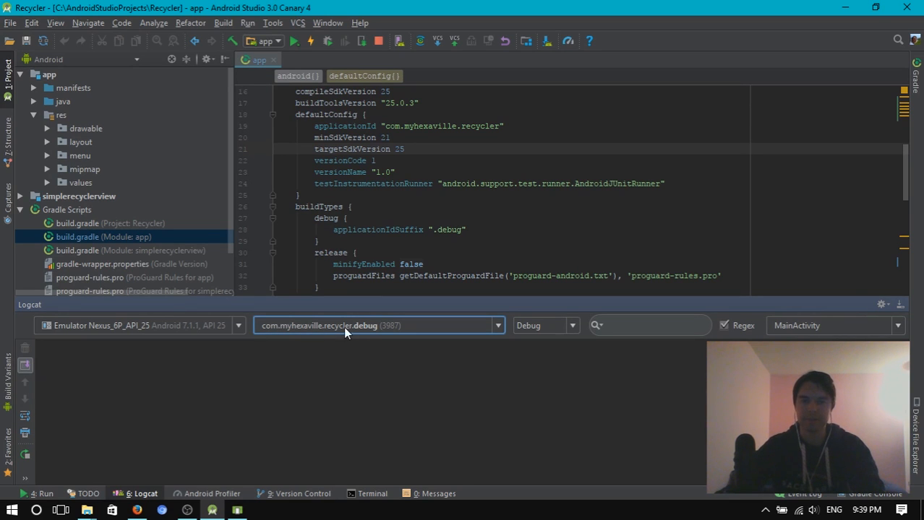
scroll("down", 3)
type("cd")
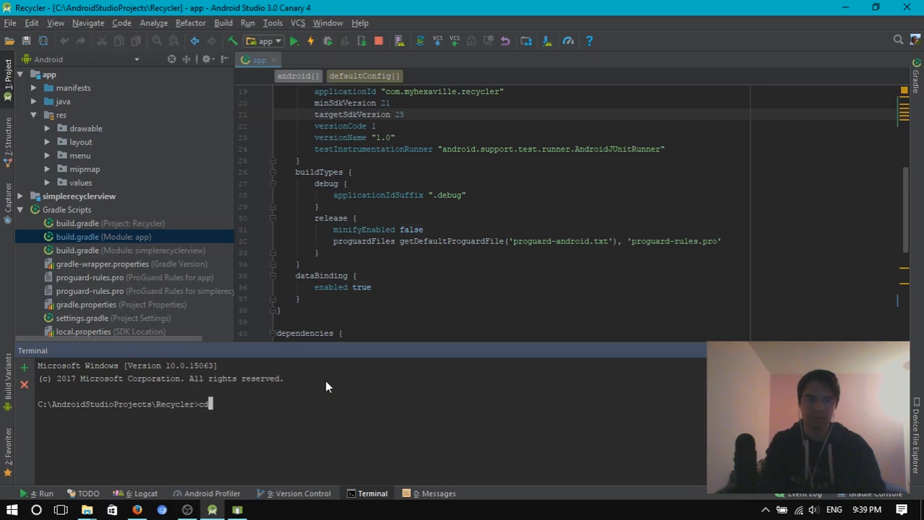
Step: Install app-release.apk from app/release with adb install, then look for Recycler on the emulator
type("app")
type("cd release")
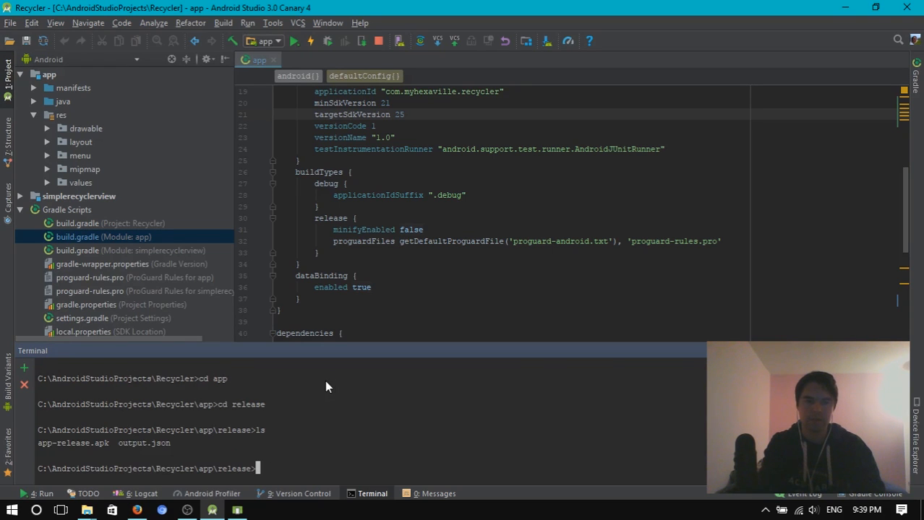
type("adb install app-release.apk")
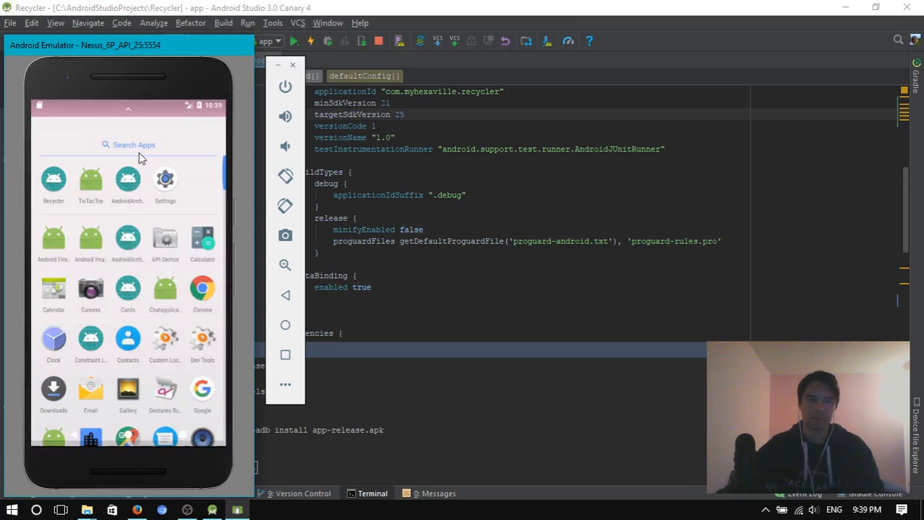
type("Rec")
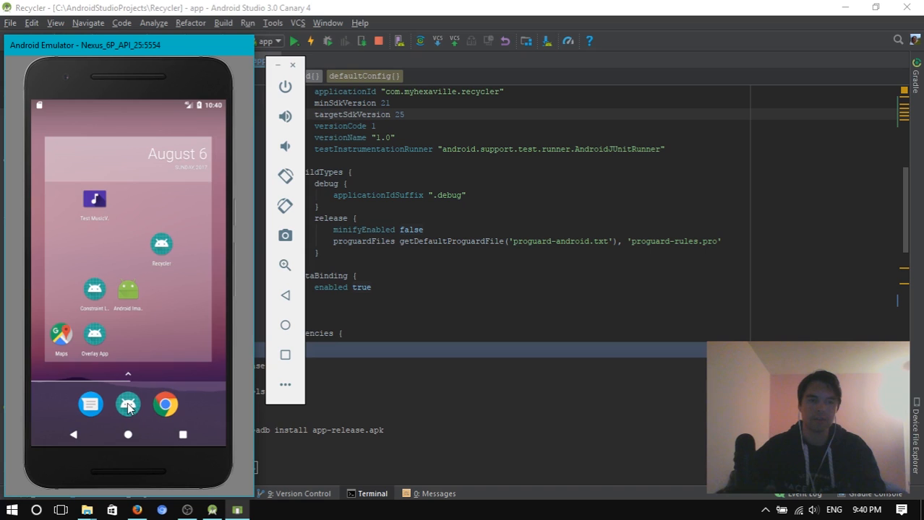
type("R")
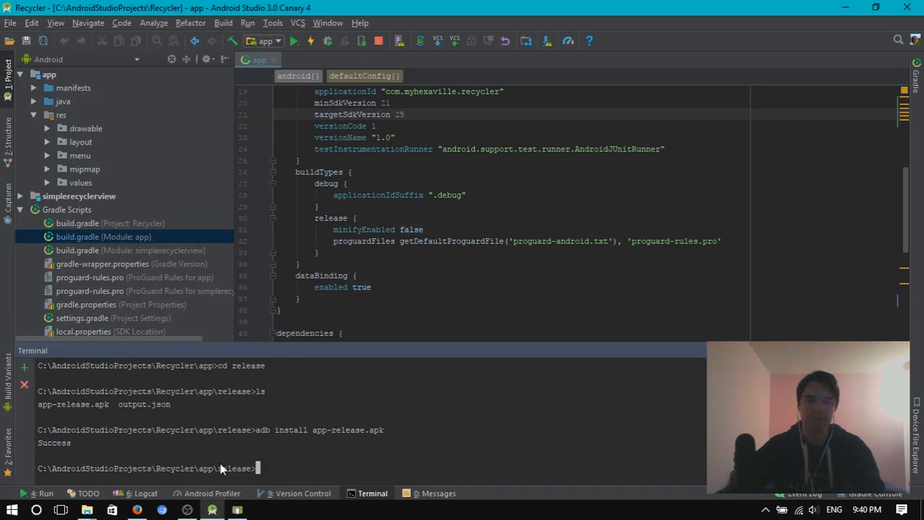
Step: Compare the com.myhexaville.recycler and .debug processes in Logcat, then hide the panel
left_click(144, 494)
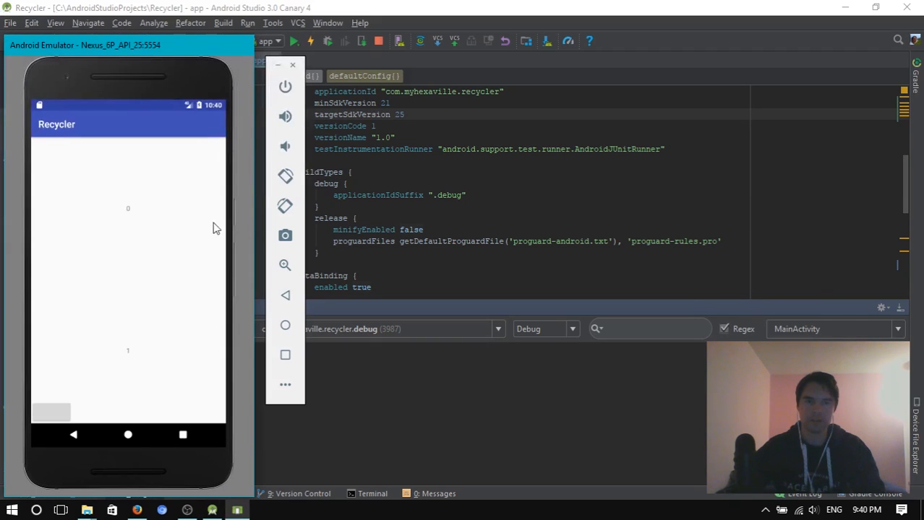
mouse_move(194, 277)
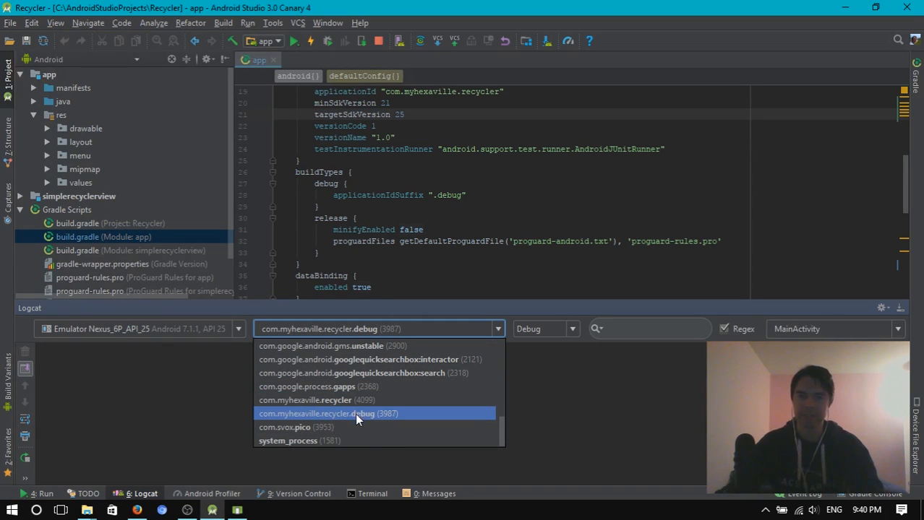
mouse_move(346, 399)
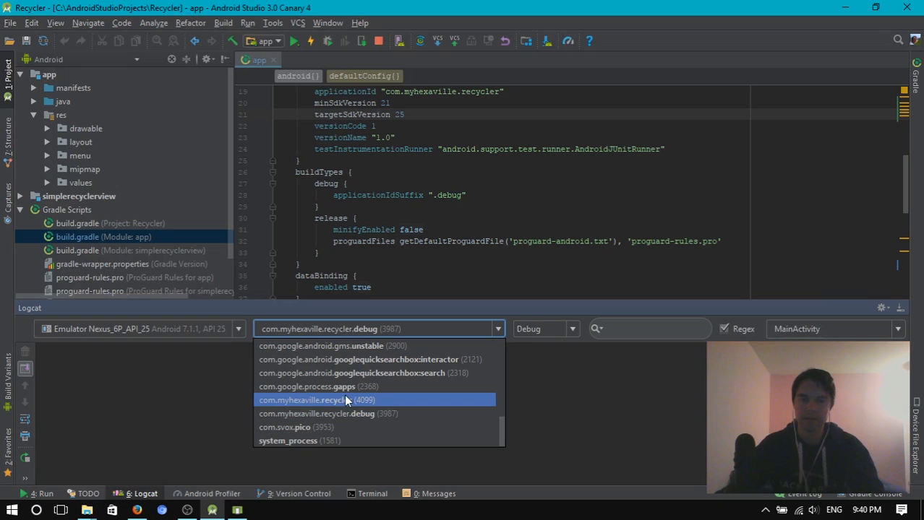
mouse_move(343, 405)
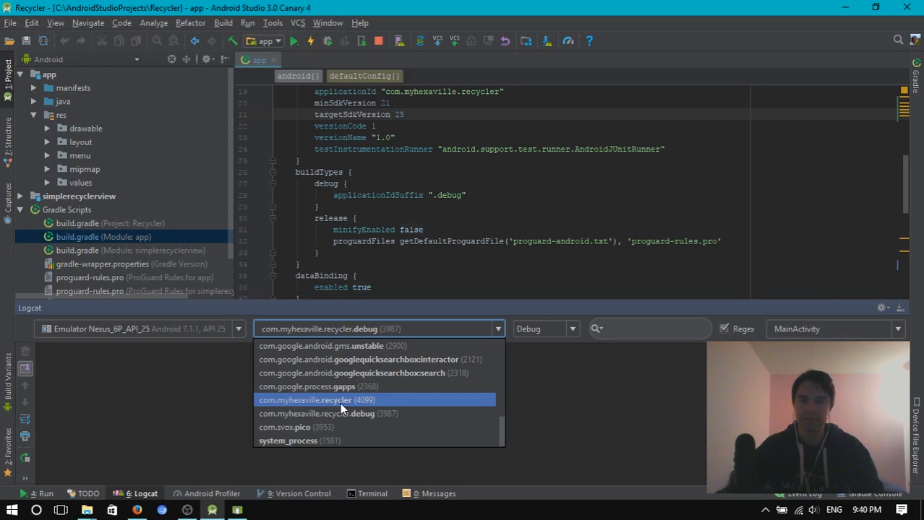
left_click(316, 400)
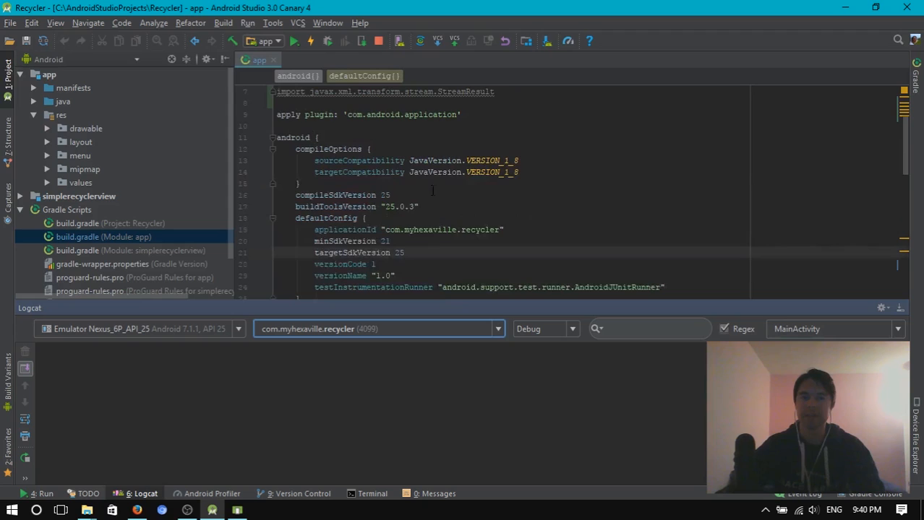
scroll("down", 3)
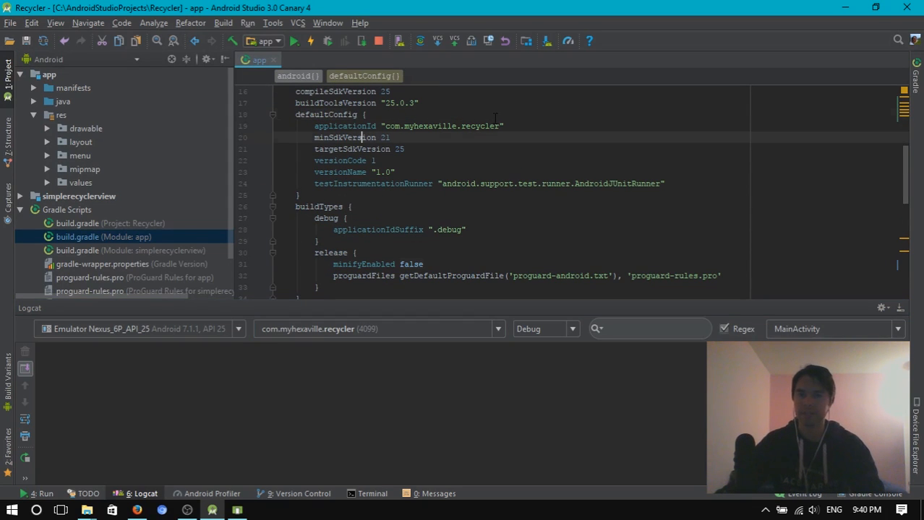
double_click(441, 126)
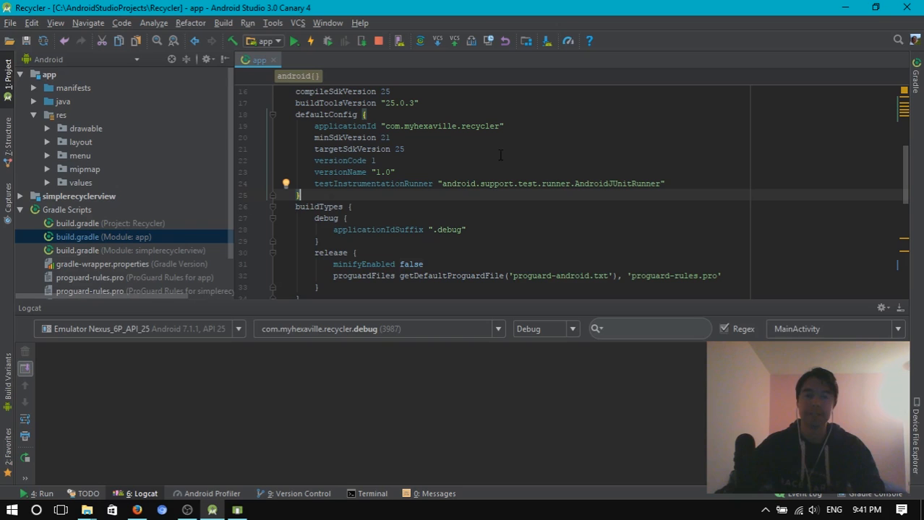
mouse_move(388, 209)
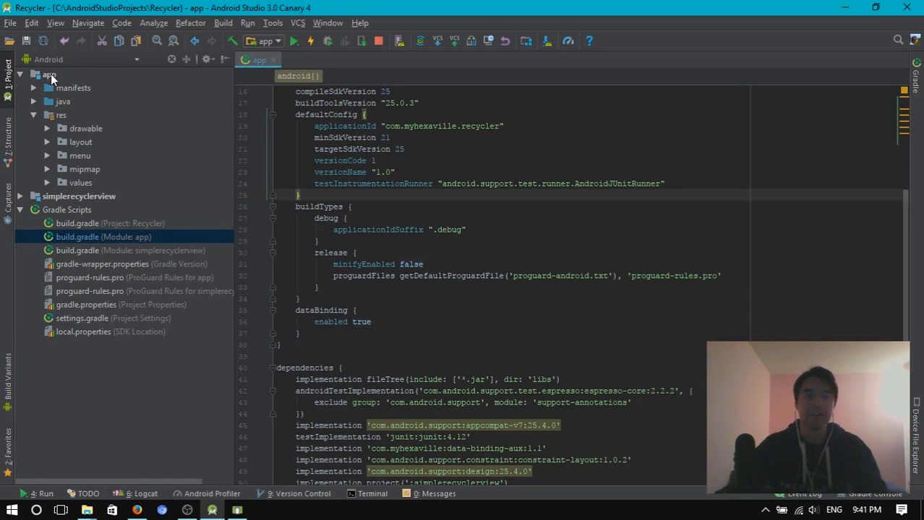
Step: Select the app module, hide Build Variants, and view google-services.json with package myhexaville.com.recycler
left_click(48, 74)
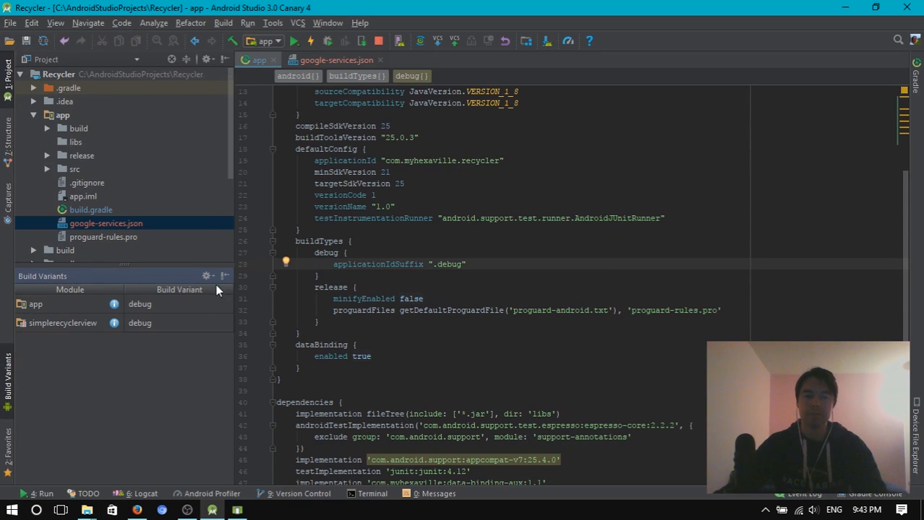
mouse_move(224, 281)
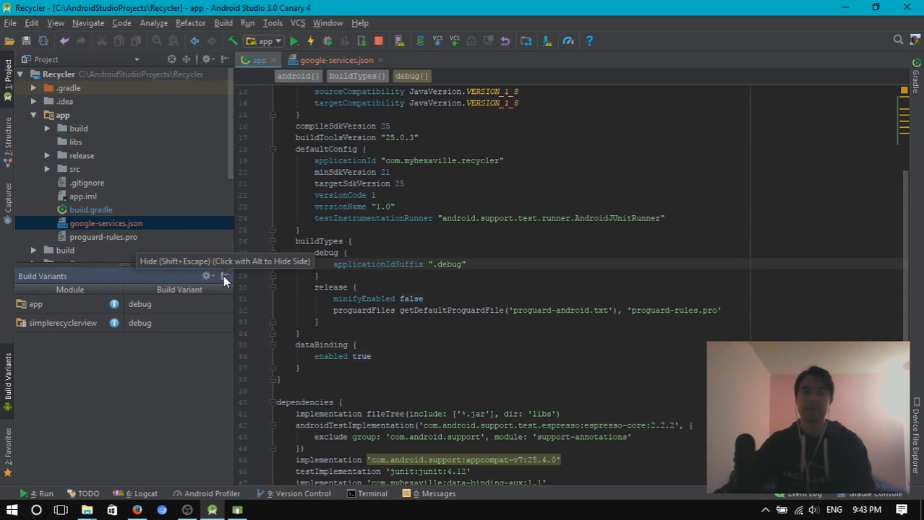
left_click(224, 276)
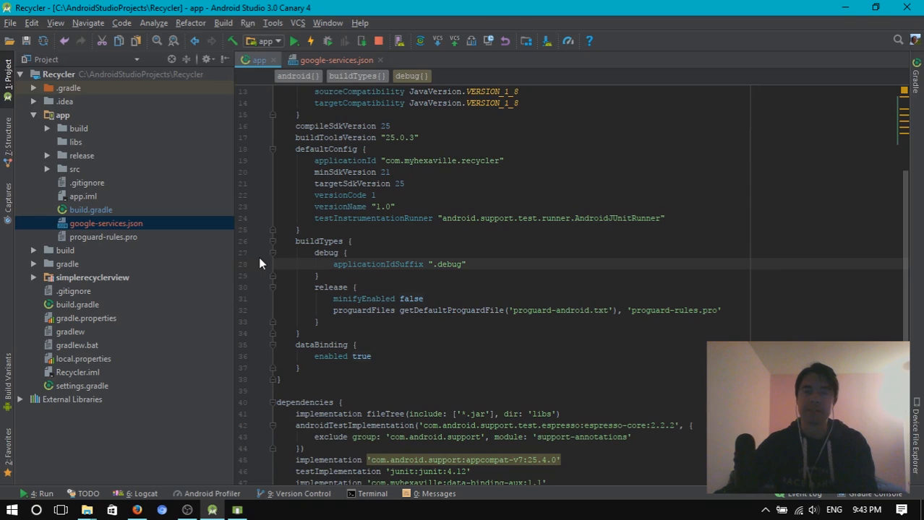
left_click(336, 60)
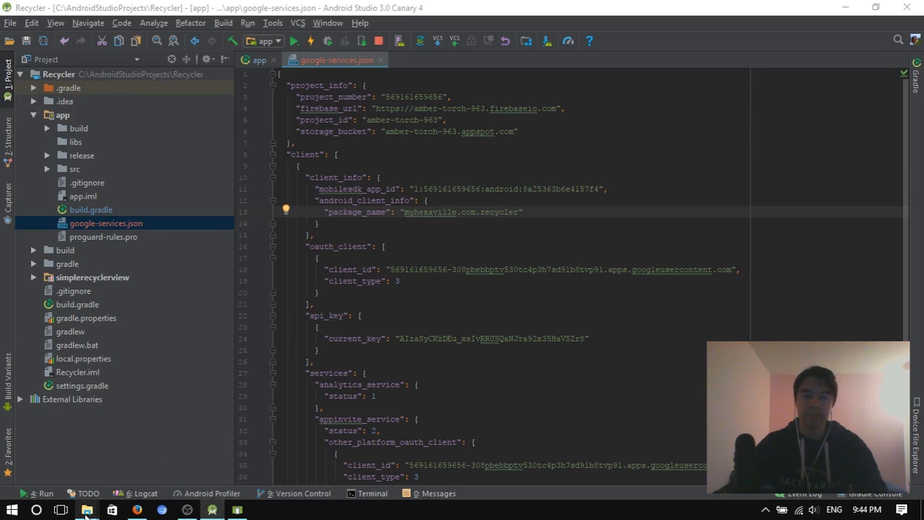
Step: Browse the app folder in File Explorer, selecting google-services and opening src/debug
left_click(87, 510)
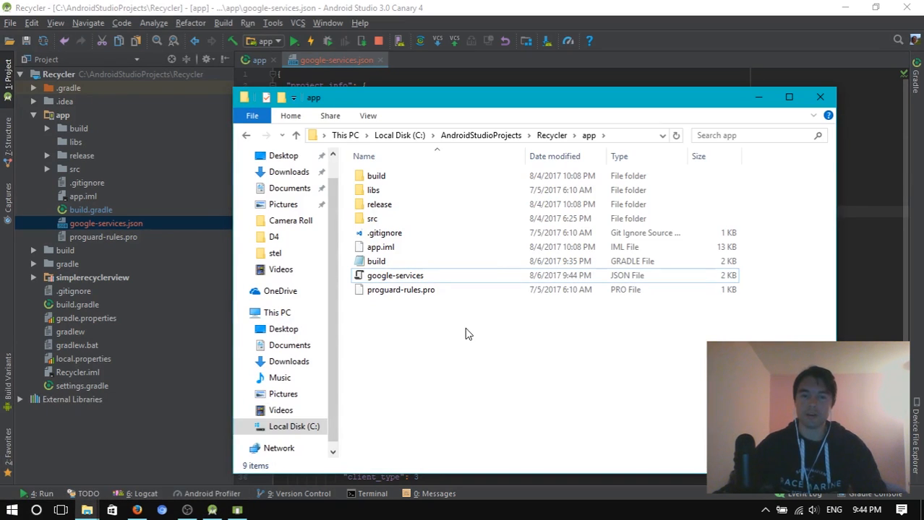
left_click(394, 276)
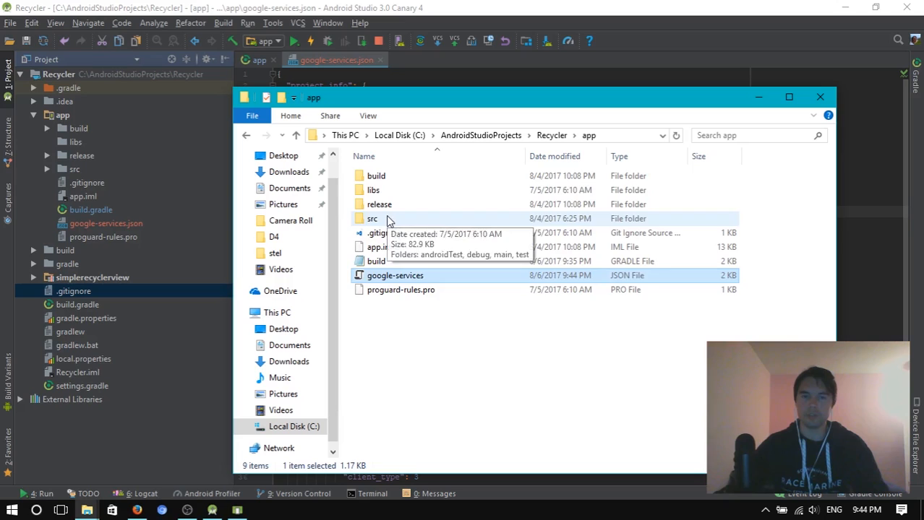
double_click(372, 218)
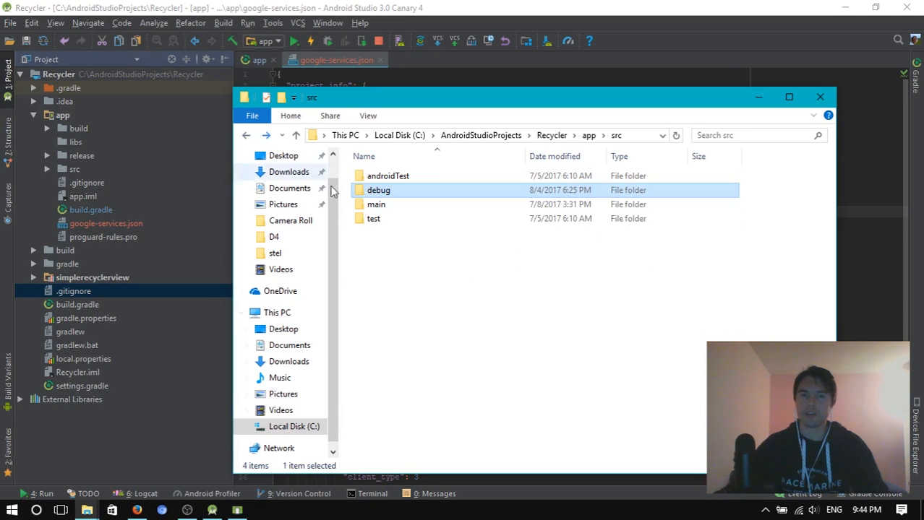
double_click(378, 190)
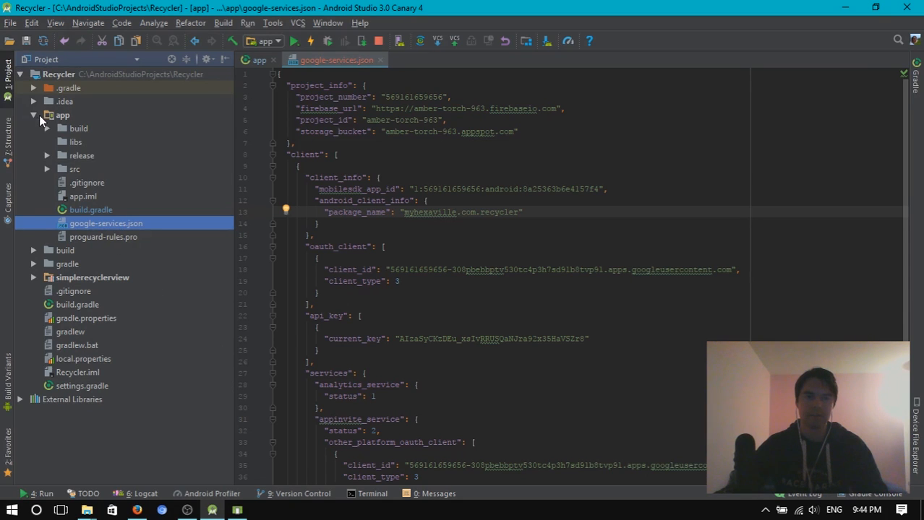
Step: Open the debug google-services.json (package com.myhexaville.recycler.debug), then the root build.gradle
left_click(63, 115)
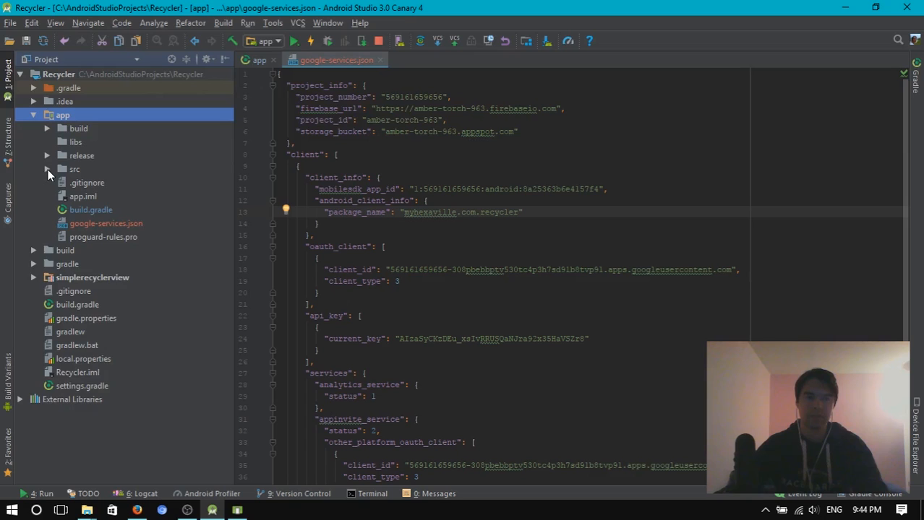
left_click(46, 168)
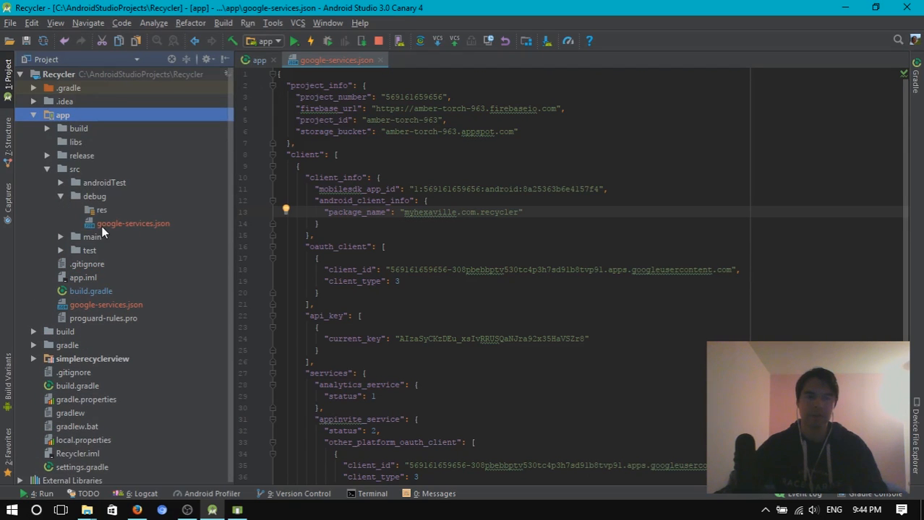
double_click(133, 222)
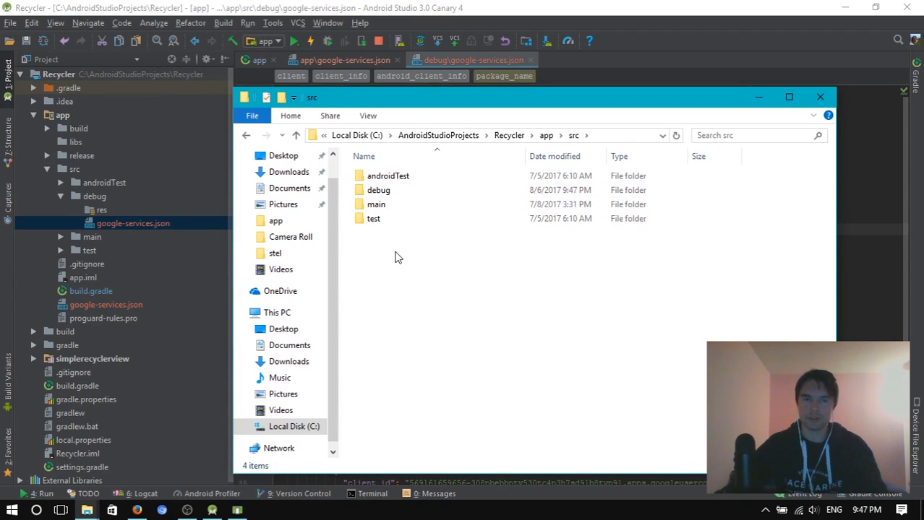
double_click(376, 204)
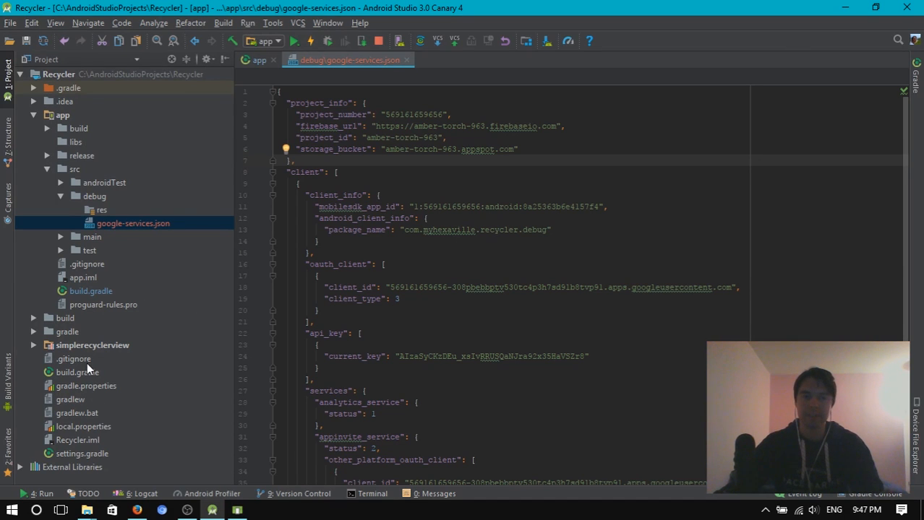
double_click(77, 372)
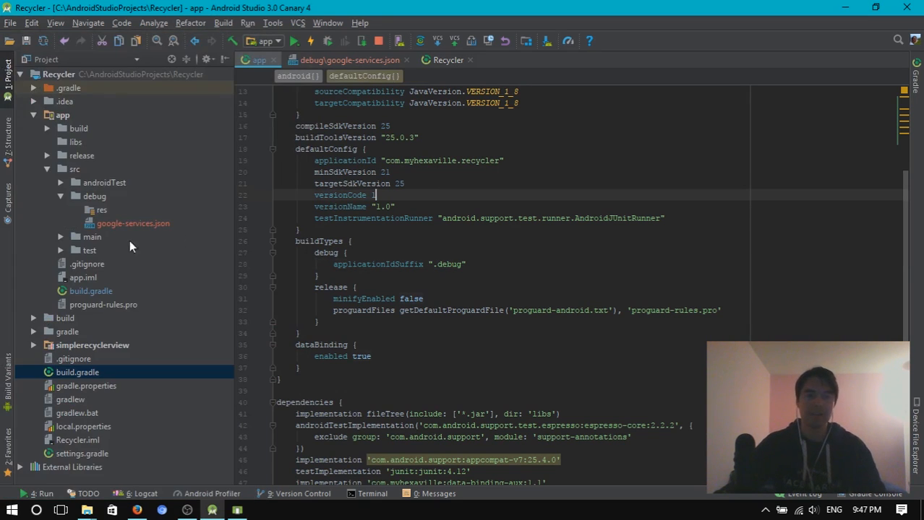
mouse_move(130, 368)
type("values")
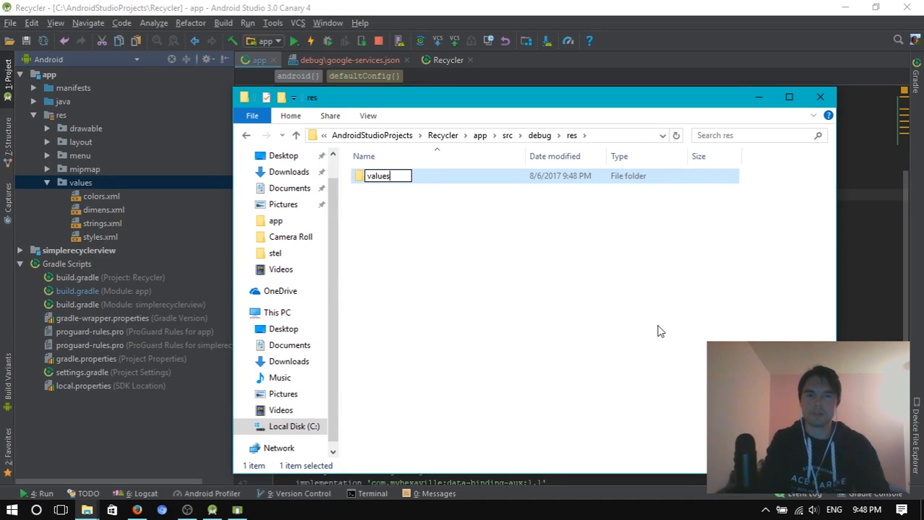
Step: Create a text document named strings.xml inside debug/res/values
double_click(378, 175)
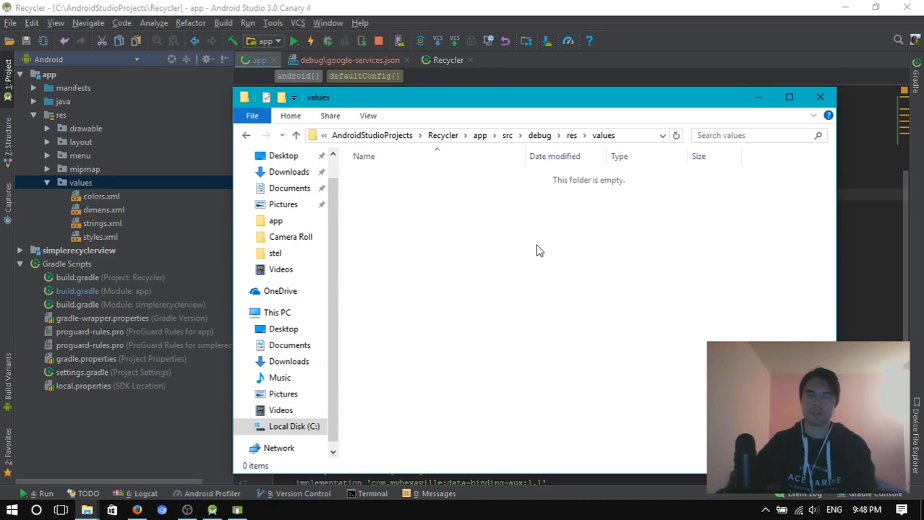
right_click(538, 251)
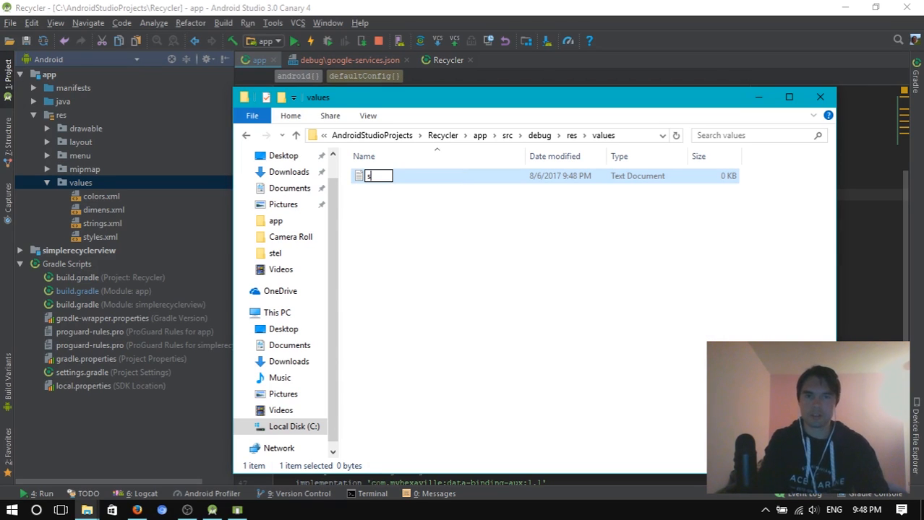
type("strings.xml")
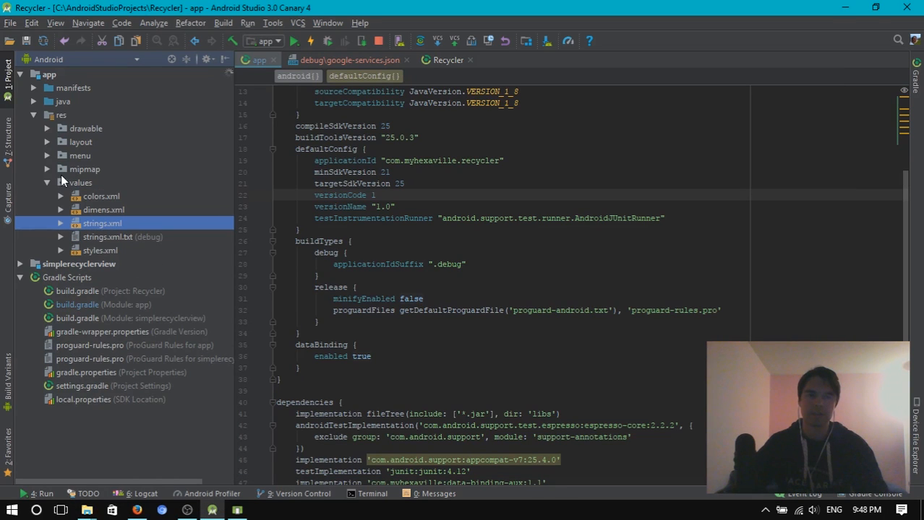
Step: Rename the debug file to strings.xml and fill it from main strings with app_name 'Recycler Debug'
left_click(122, 236)
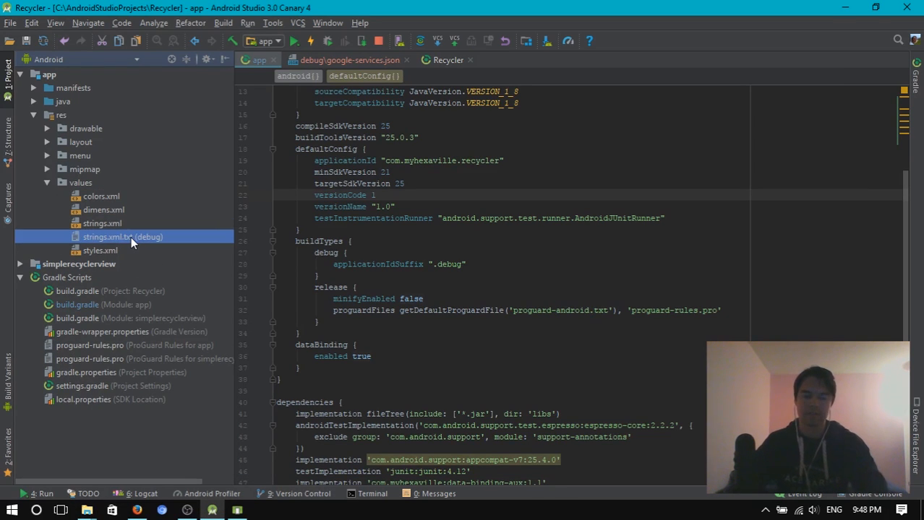
key("Shift+F6")
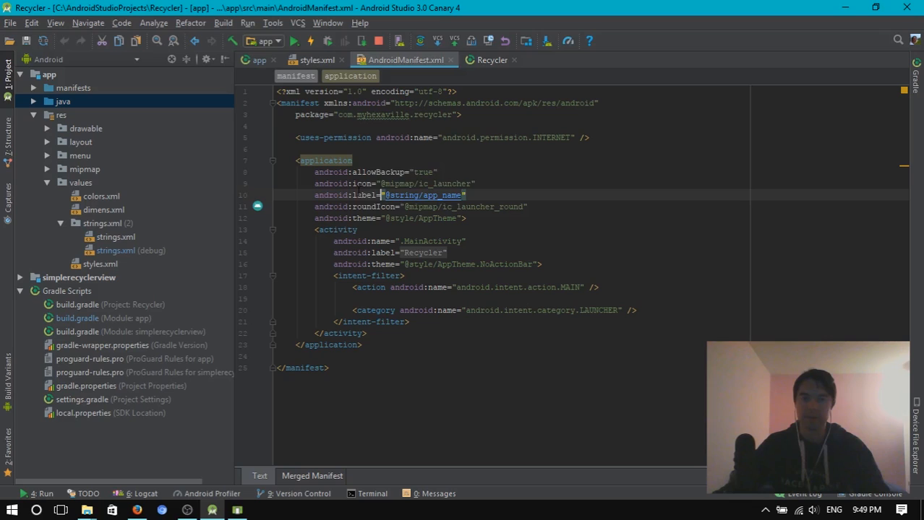
left_click(424, 195)
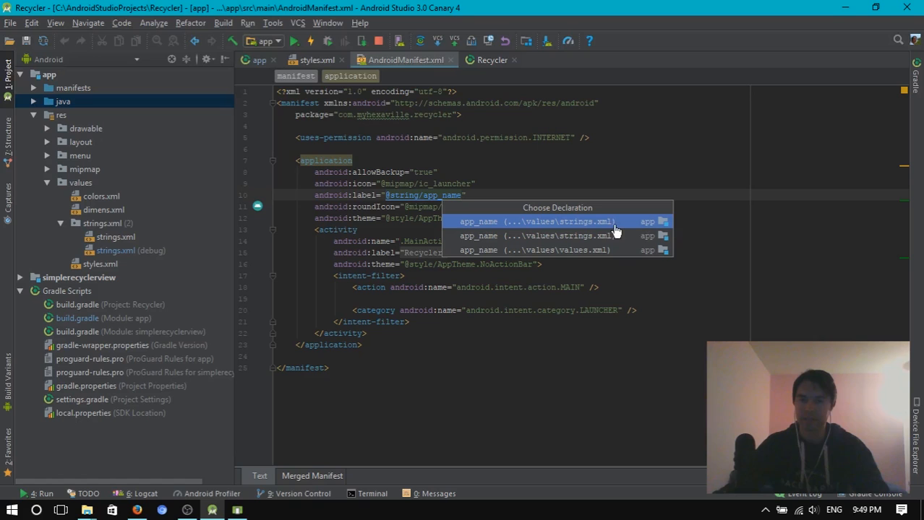
mouse_move(633, 236)
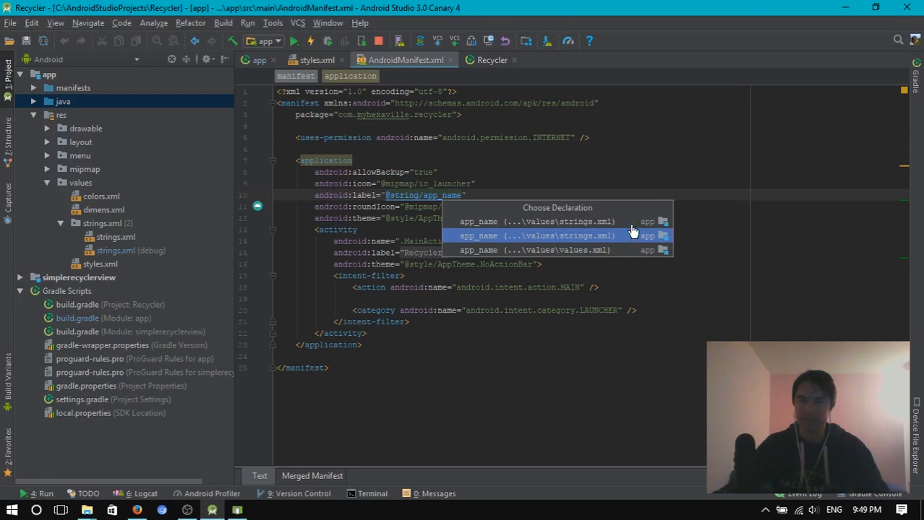
left_click(534, 235)
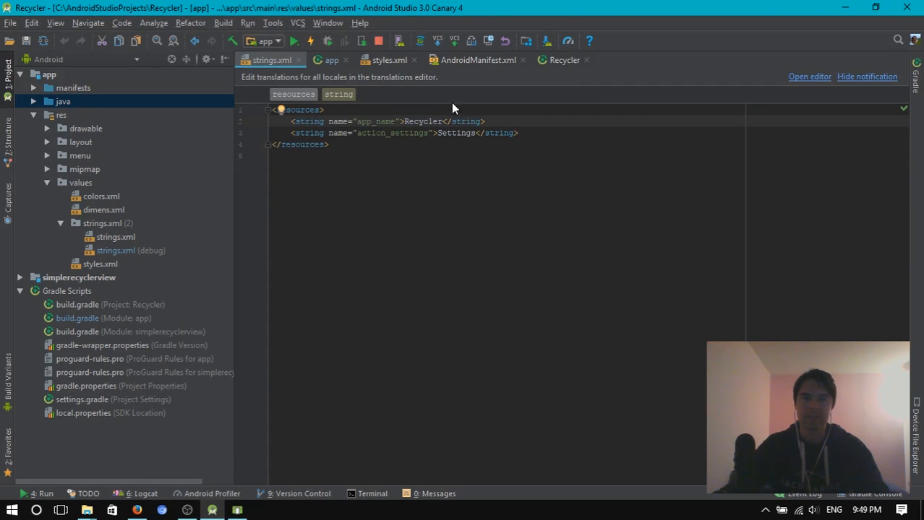
left_click(116, 237)
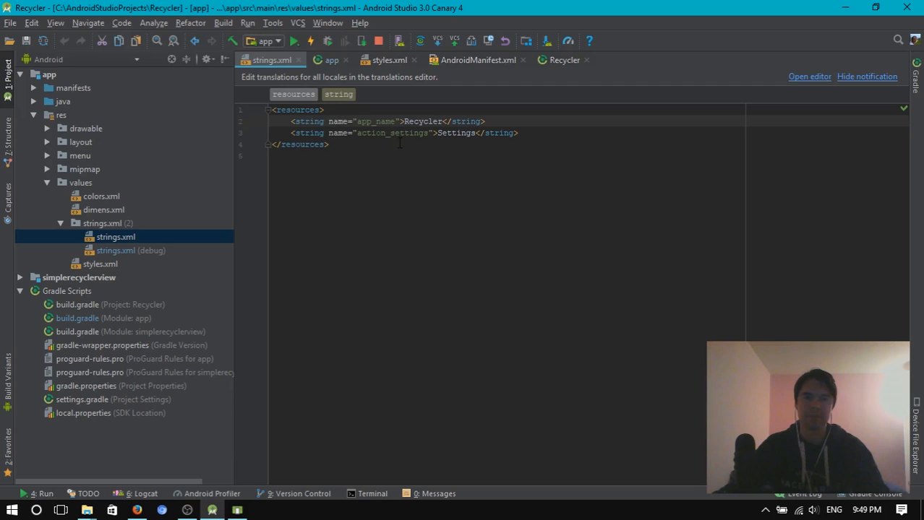
left_click(131, 250)
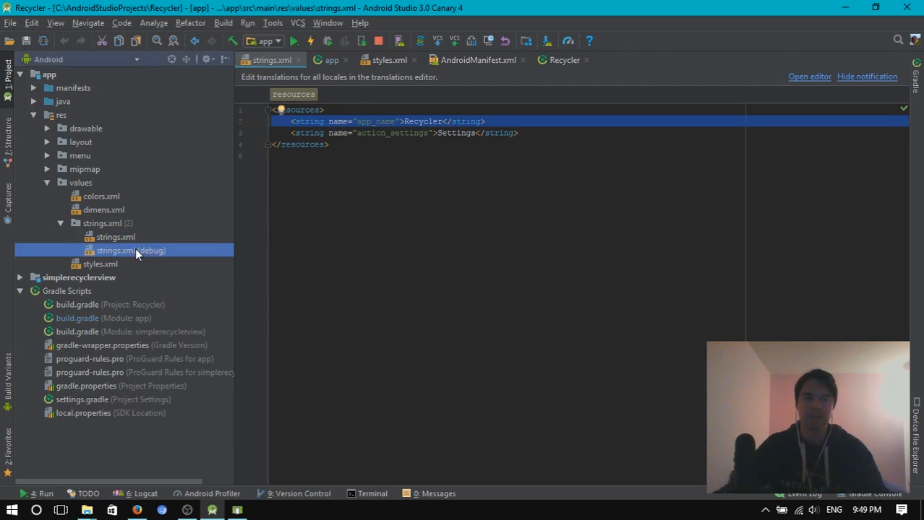
double_click(131, 250)
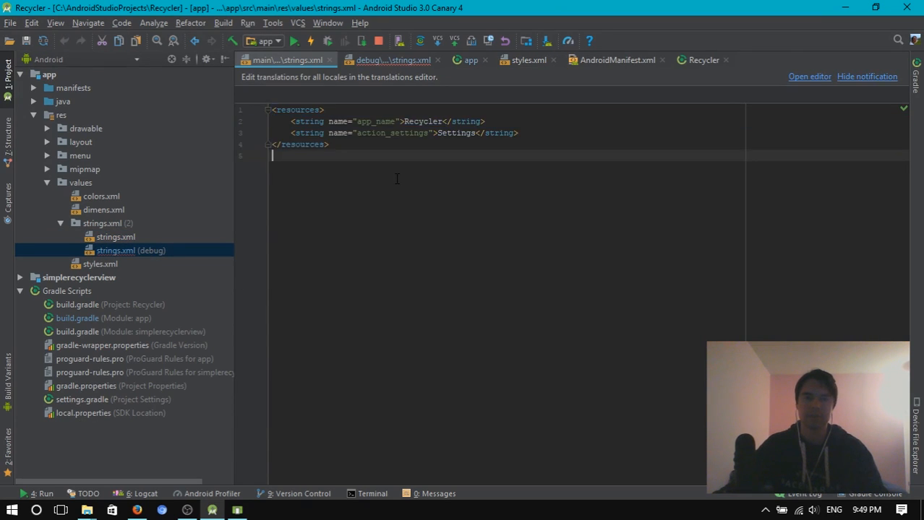
left_click(391, 59)
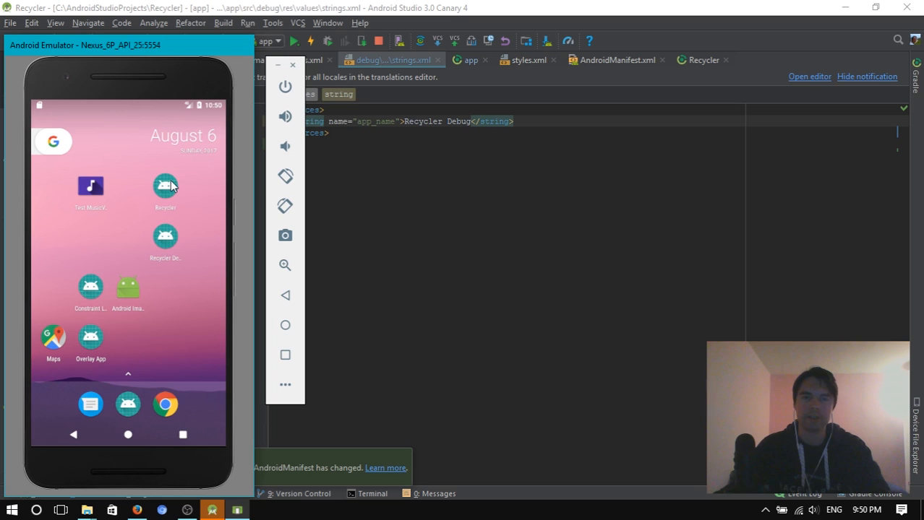
mouse_move(220, 162)
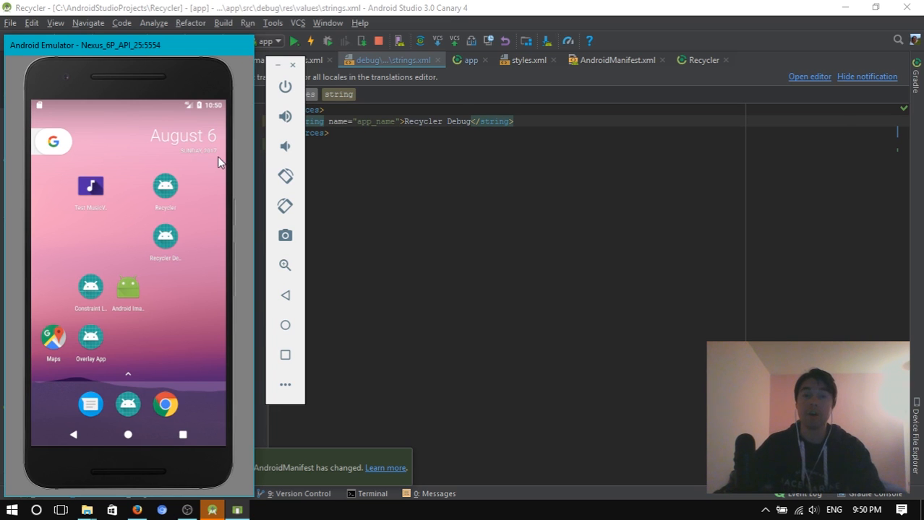
mouse_move(174, 189)
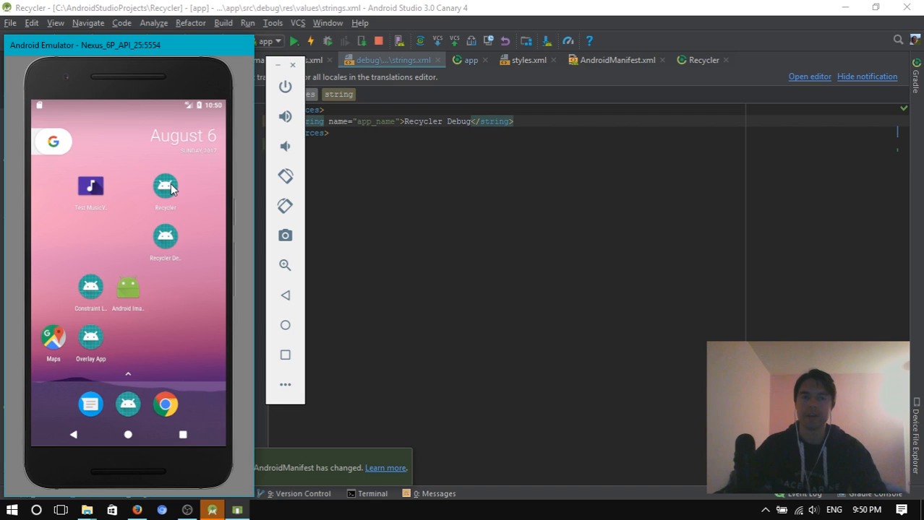
mouse_move(178, 190)
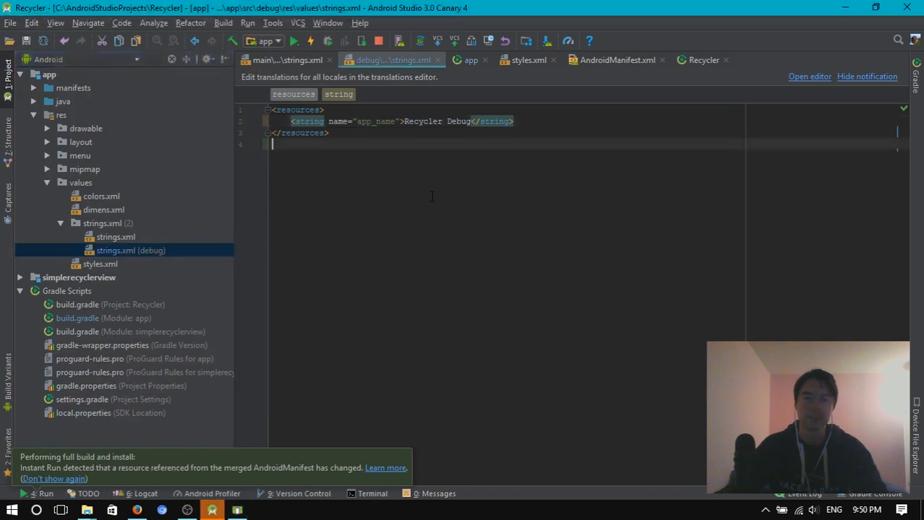
Step: Reveal the ic_launcher.png icon in File Explorer and go up to src
left_click(46, 169)
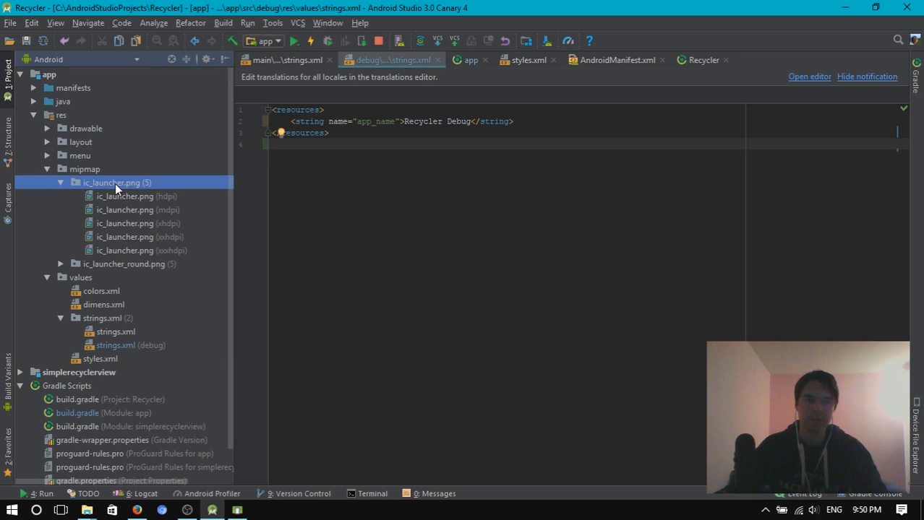
right_click(112, 182)
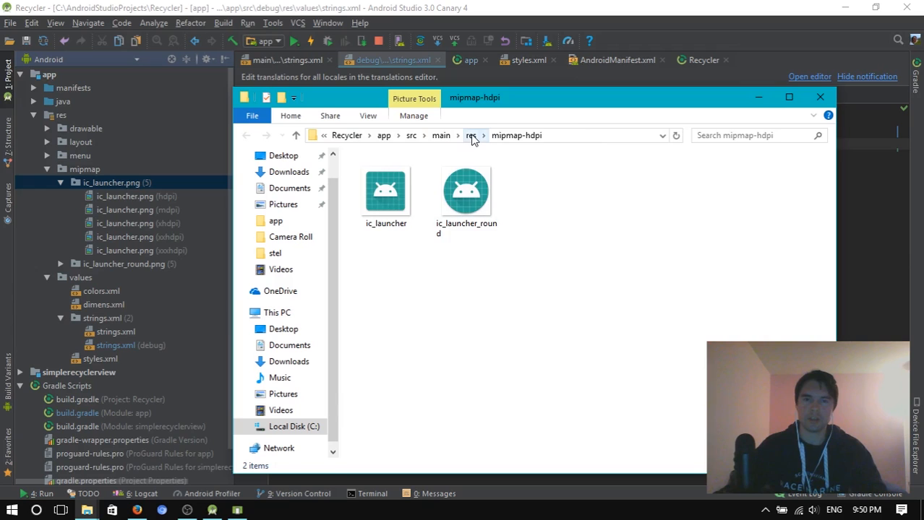
left_click(470, 135)
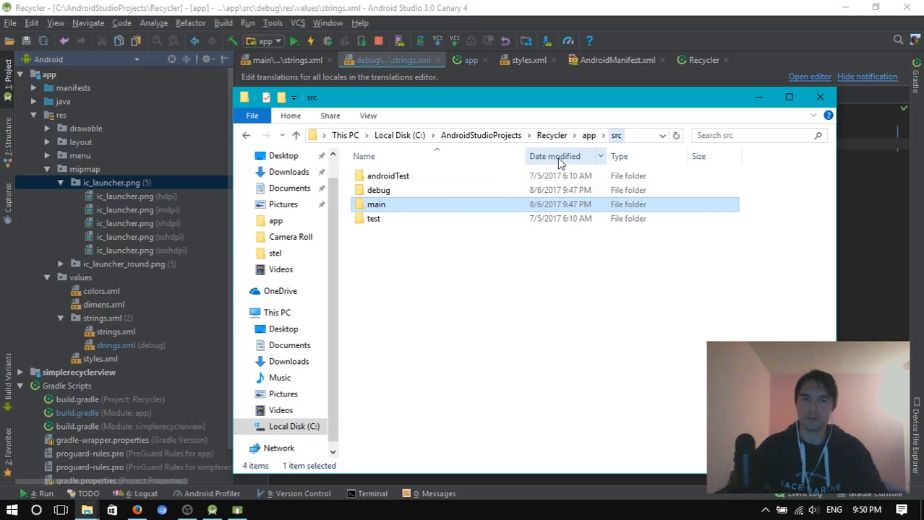
Step: Create mipmap-hdpi through xxxhdpi folders in debug/res and open mipmap-hdpi
double_click(378, 190)
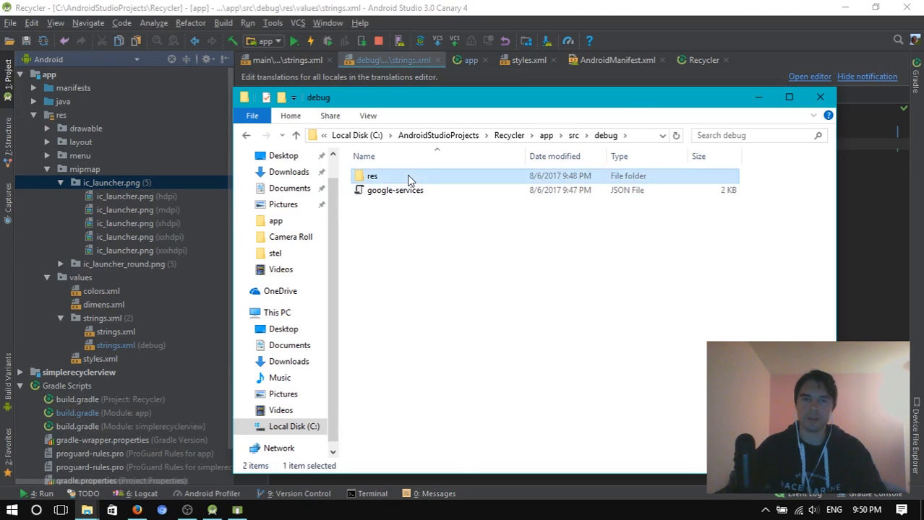
double_click(372, 176)
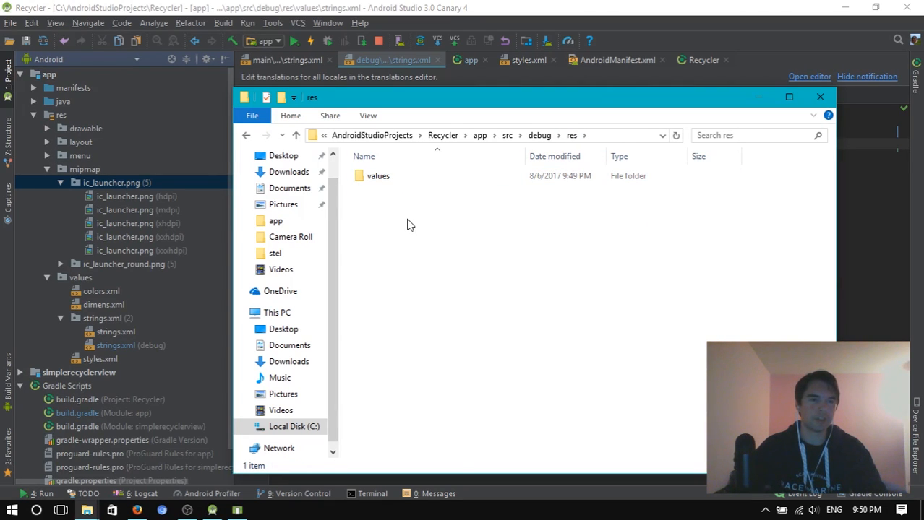
right_click(410, 224)
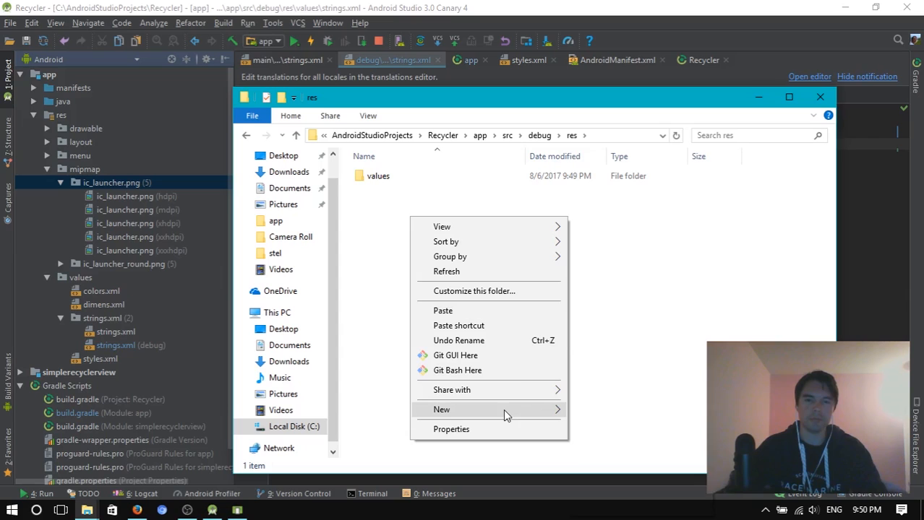
left_click(441, 410)
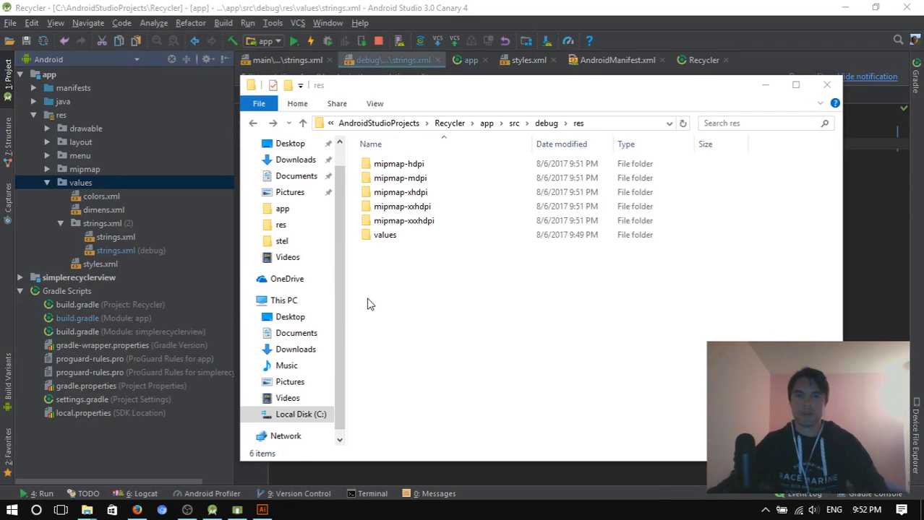
double_click(398, 163)
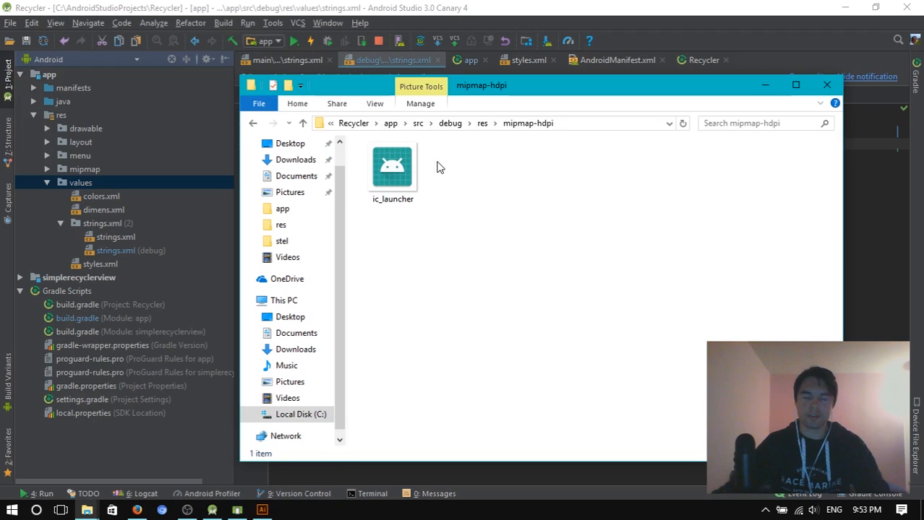
Step: Open the hdpi launcher icon in Illustrator and rasterize the icon image
left_click(262, 510)
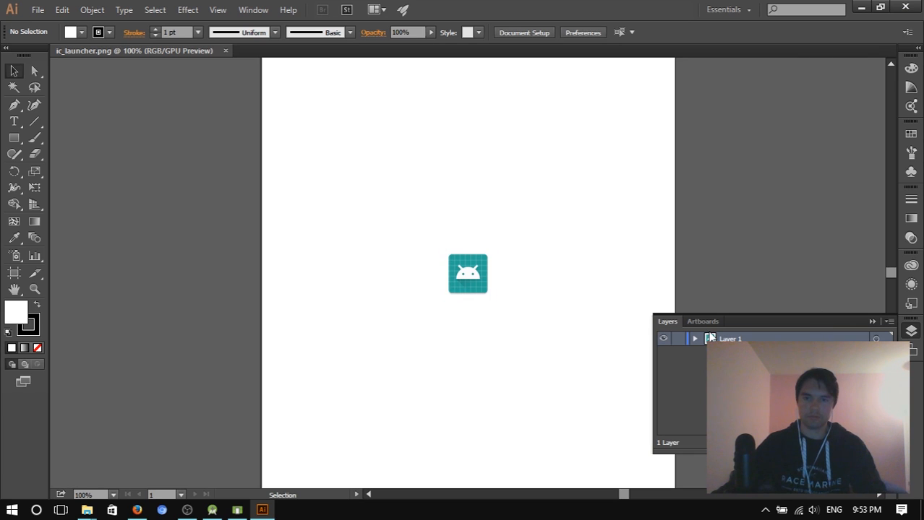
left_click(702, 321)
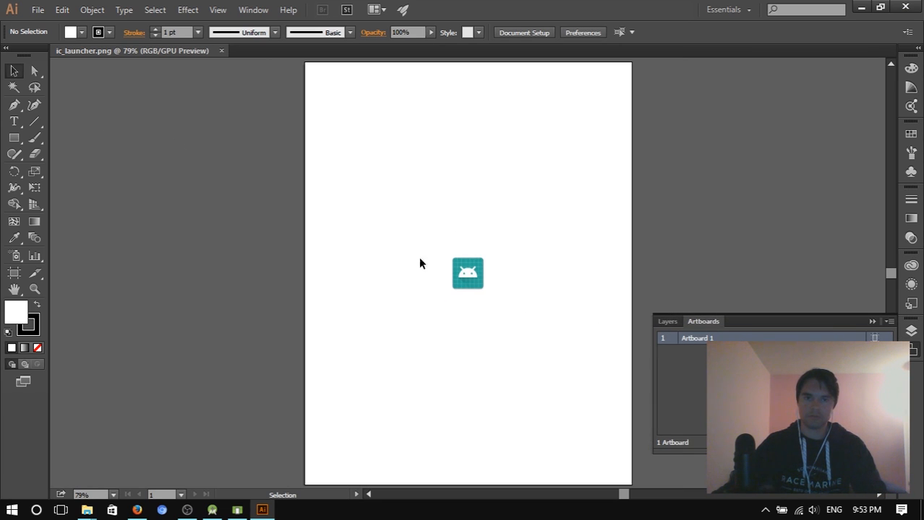
left_click(468, 273)
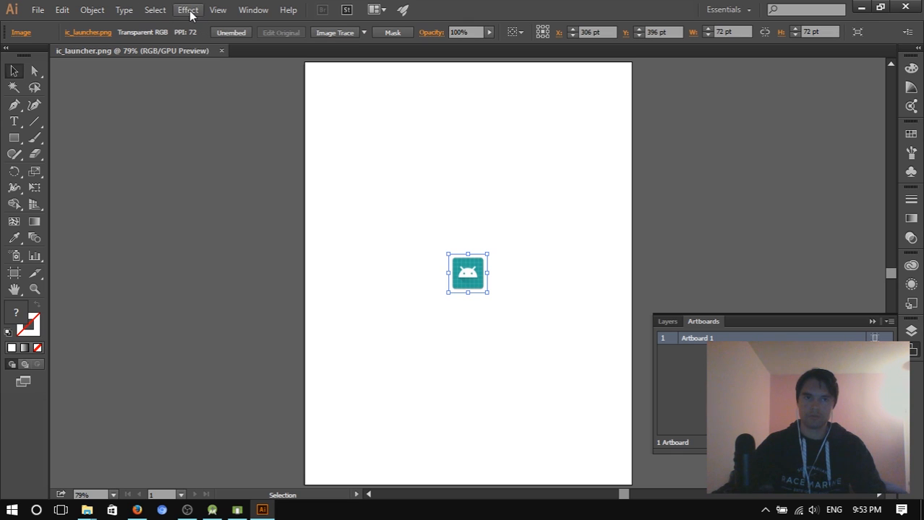
left_click(188, 10)
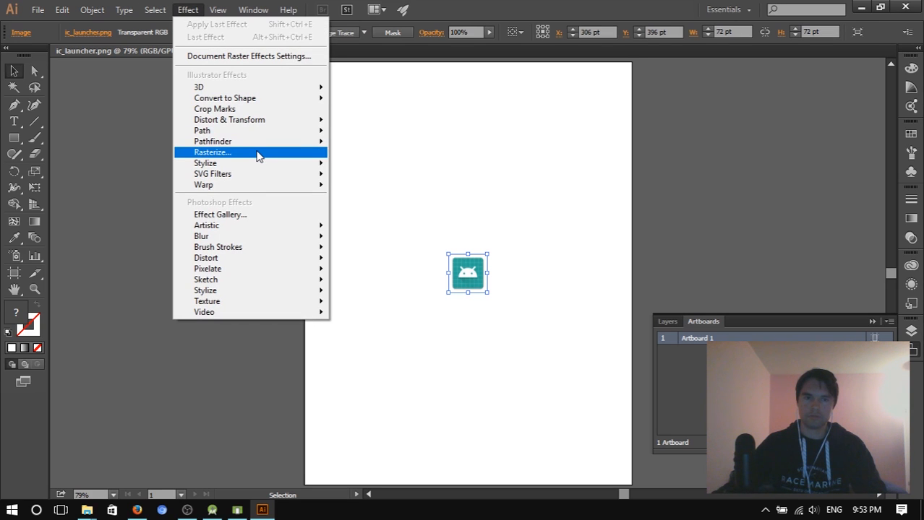
left_click(212, 152)
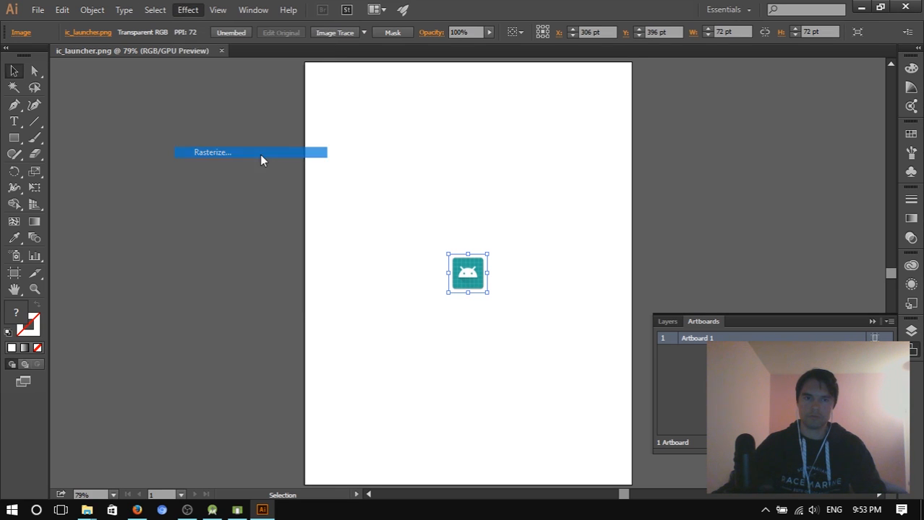
left_click(212, 151)
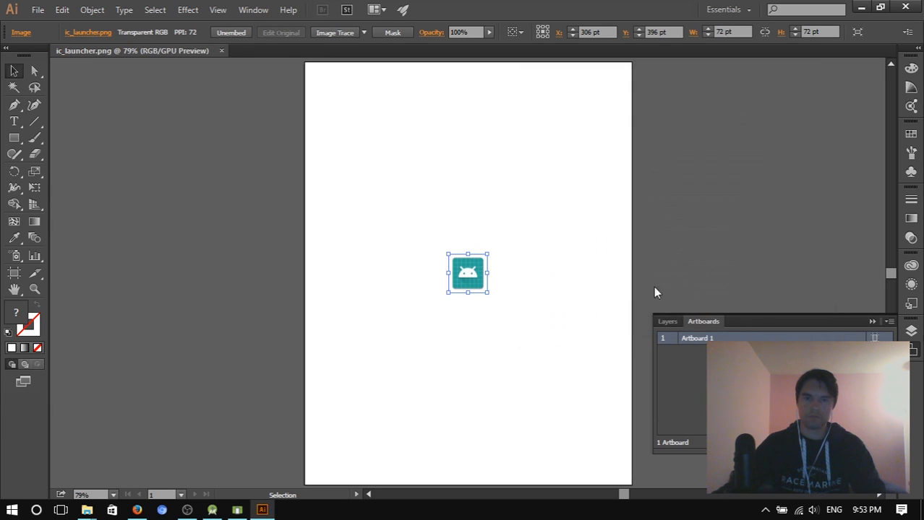
mouse_move(630, 293)
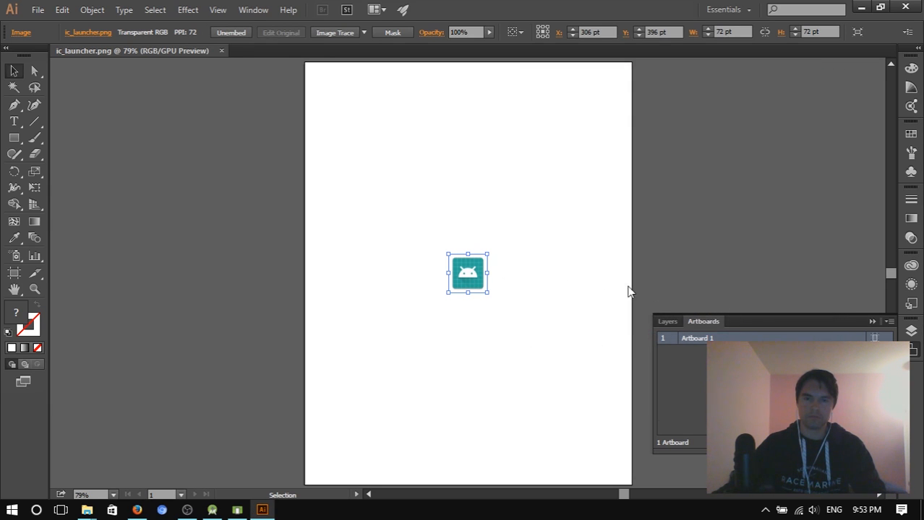
Step: Shrink the artboard to the 72 pt icon size
left_click(335, 32)
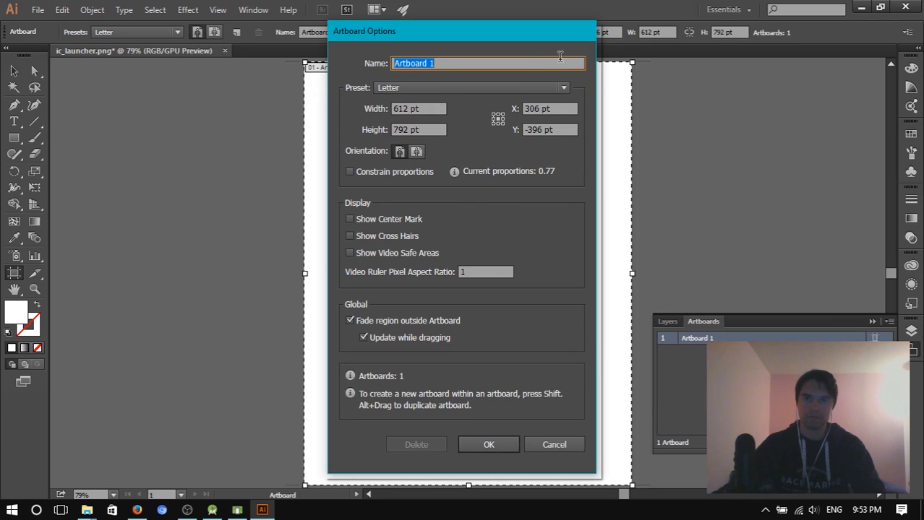
left_click(489, 444)
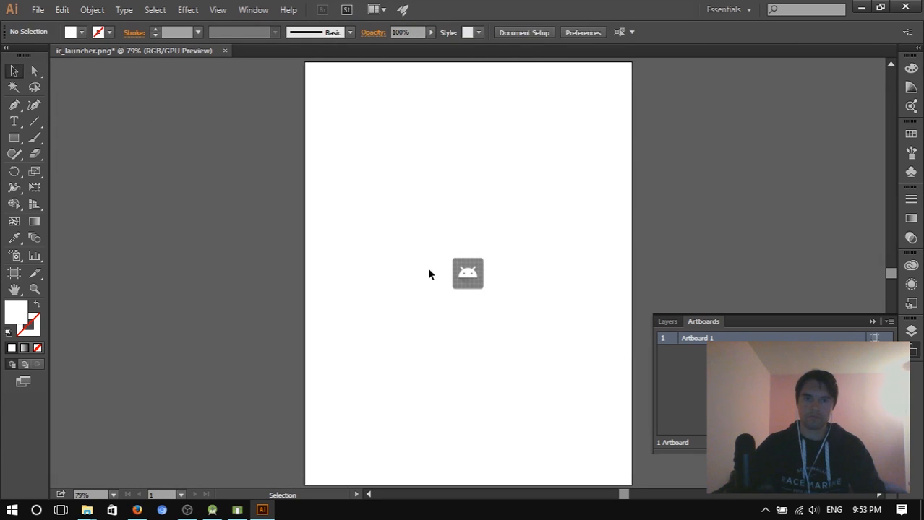
left_click(468, 274)
type("72")
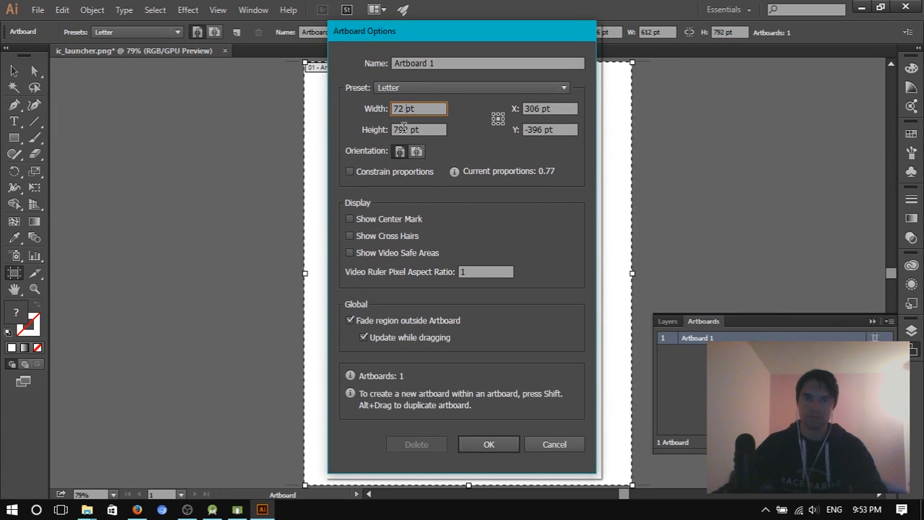
left_click(489, 444)
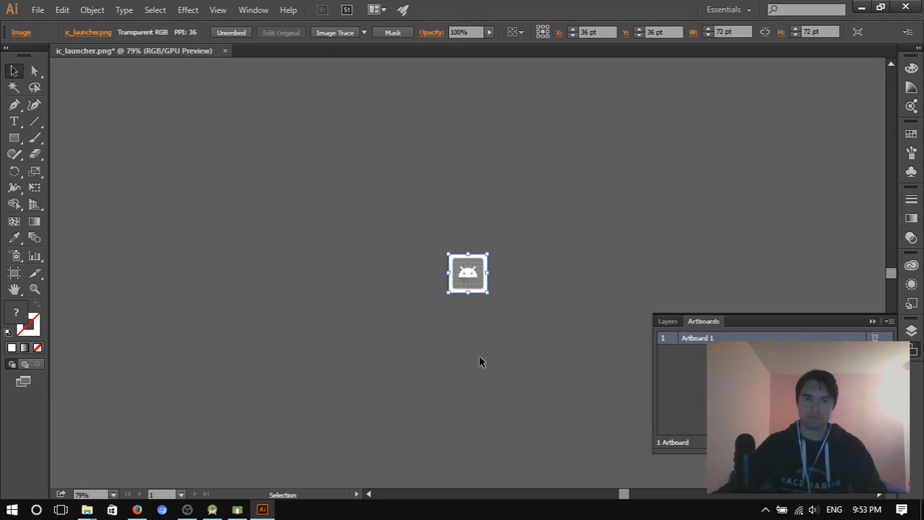
Step: Export the icon as ic_launcher PNG into debug/res/mipmap-hdpi
left_click(37, 10)
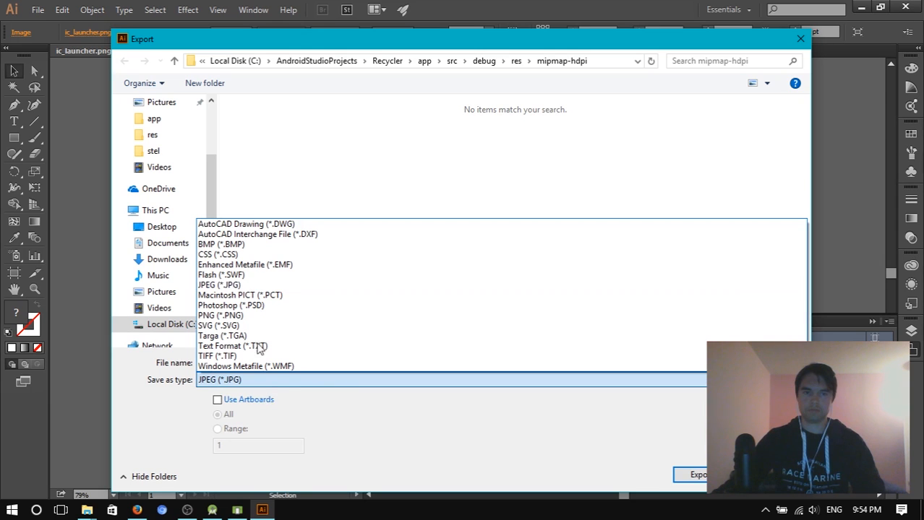
left_click(220, 315)
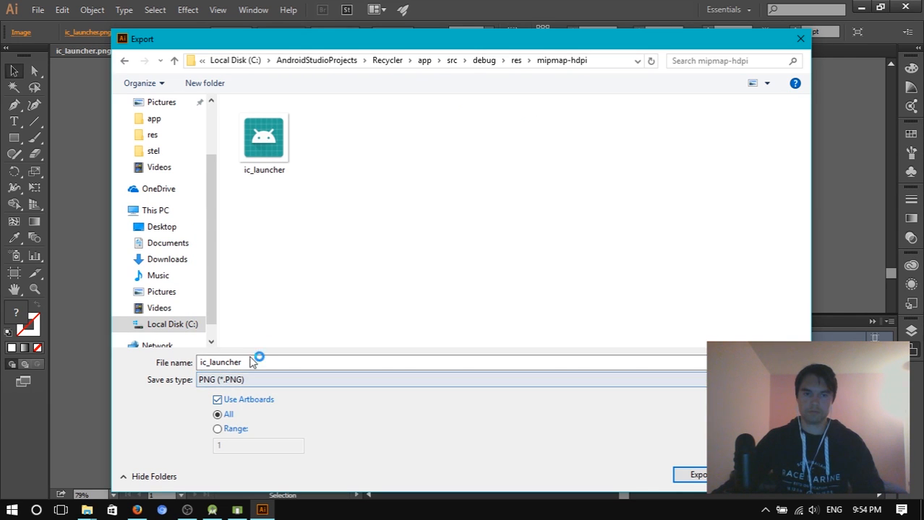
left_click(696, 475)
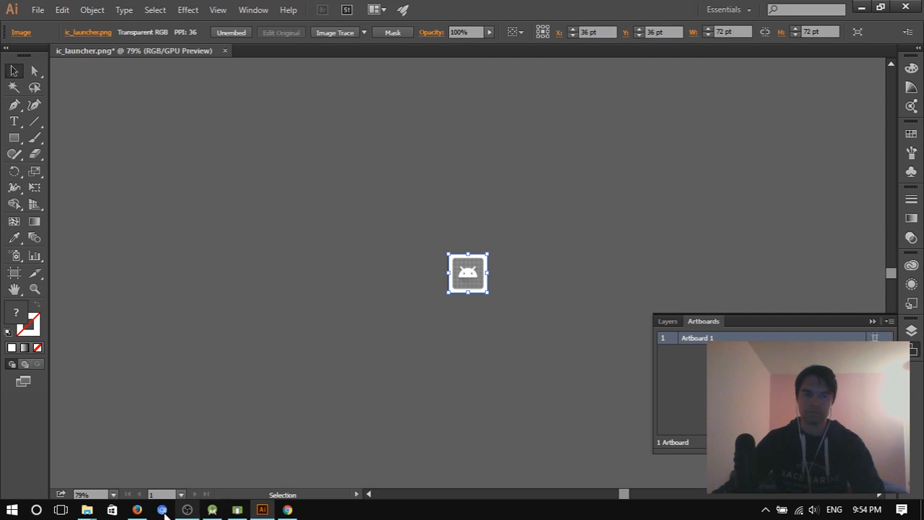
Step: Permanently delete the old ic_launcher.png and check the debug mipmap-xxxhdpi folder
left_click(86, 510)
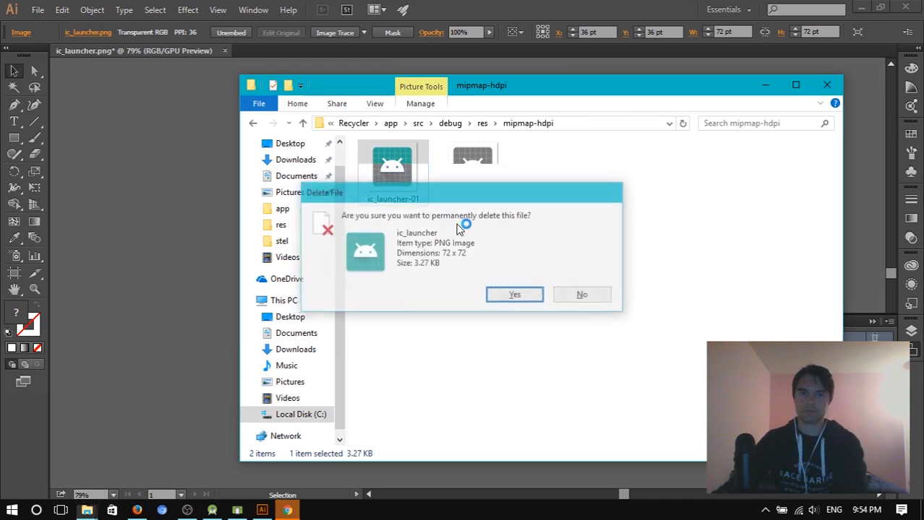
left_click(513, 294)
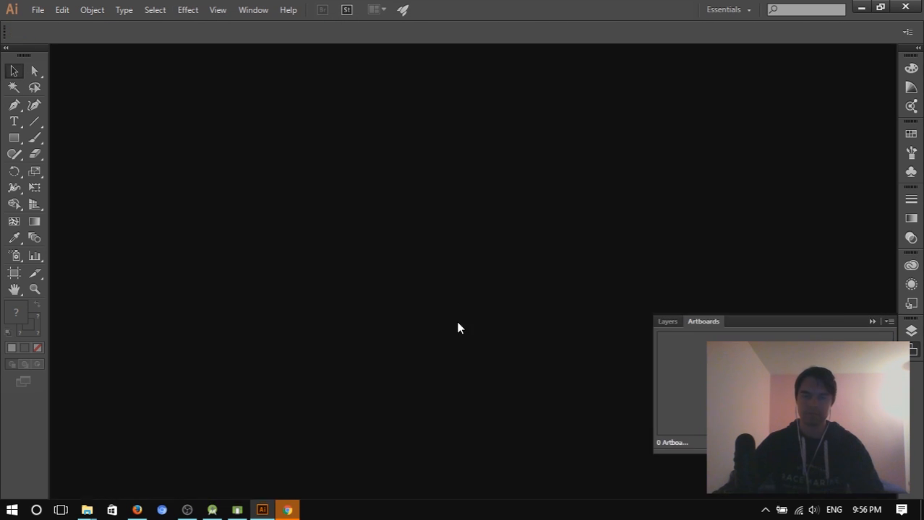
left_click(86, 510)
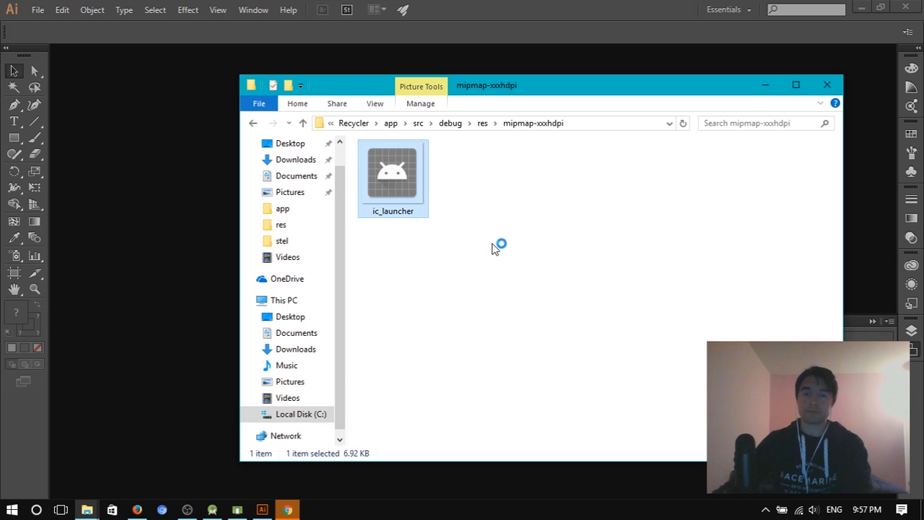
left_click(300, 414)
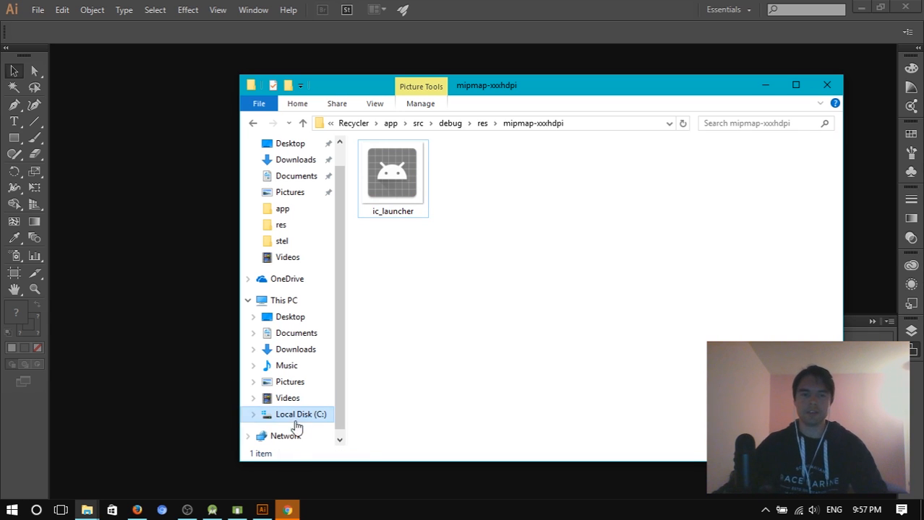
left_click(262, 511)
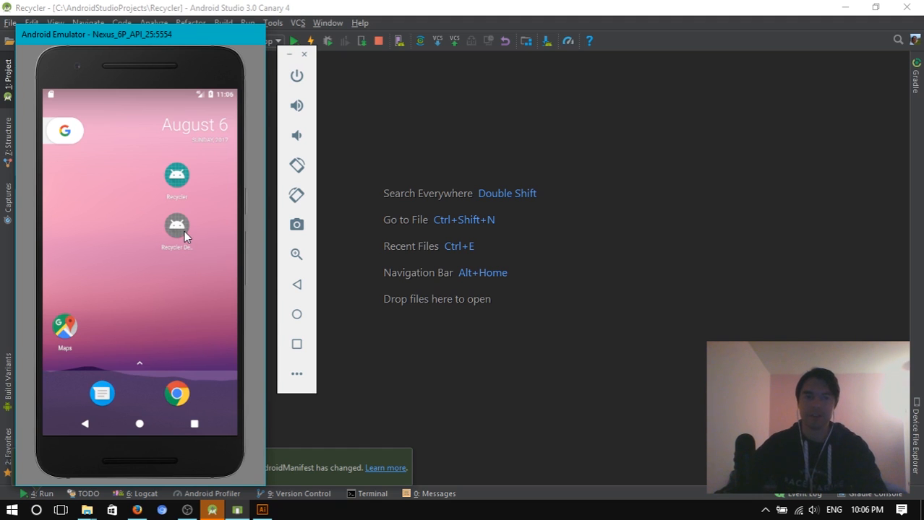
mouse_move(517, 299)
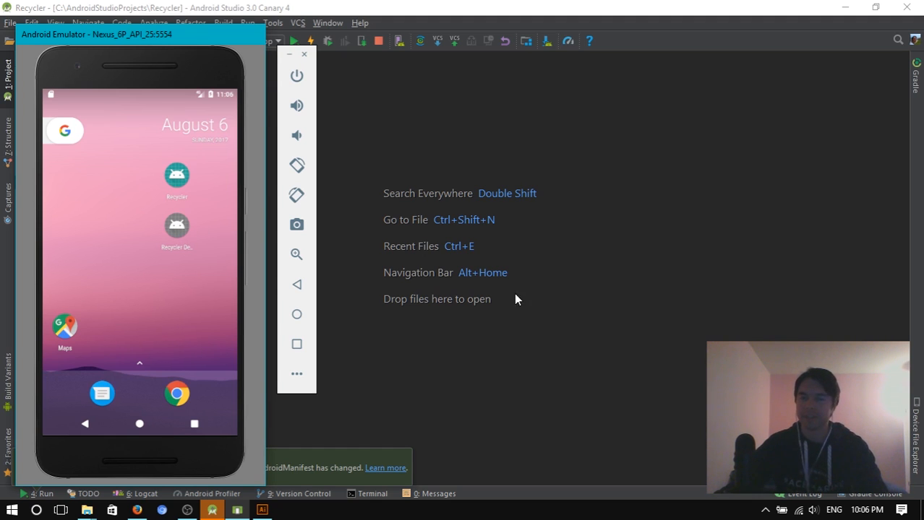
mouse_move(506, 323)
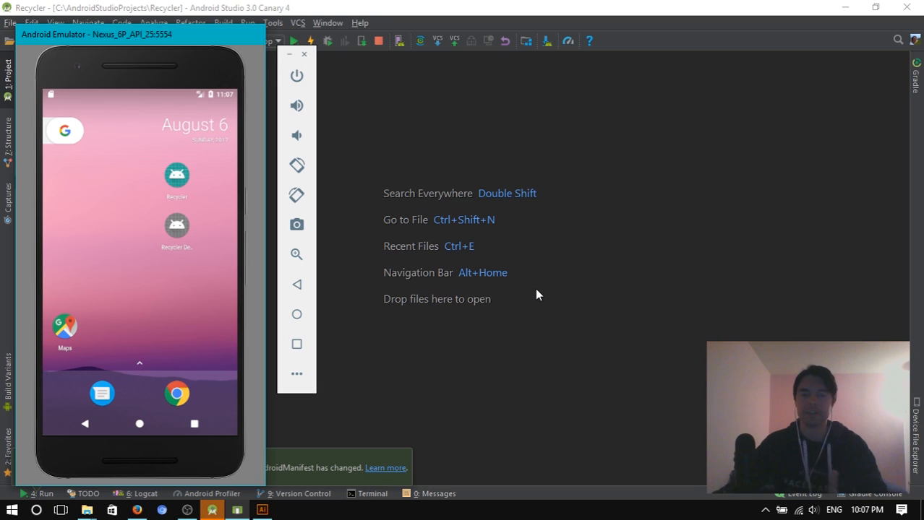
mouse_move(299, 244)
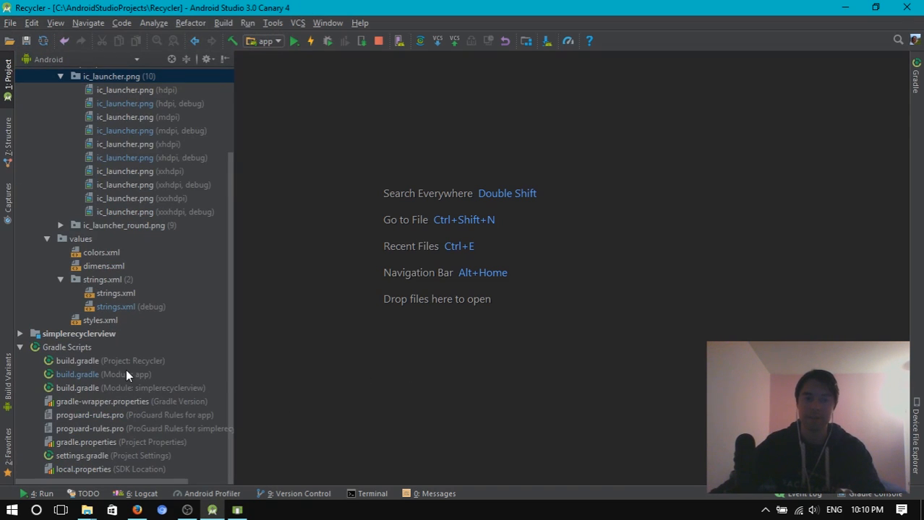
Step: Open build.gradle (Module: app), inspect the '.debug' applicationIdSuffix and the Build Variants list
double_click(78, 374)
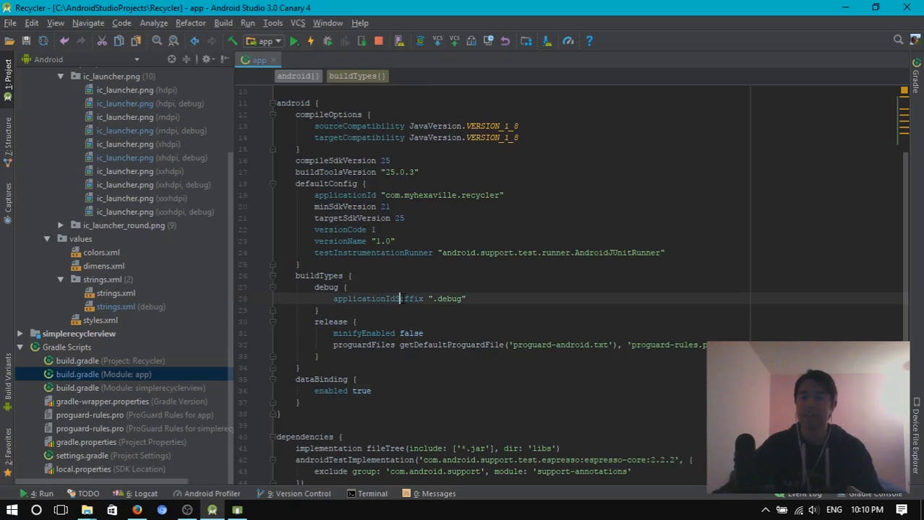
double_click(369, 299)
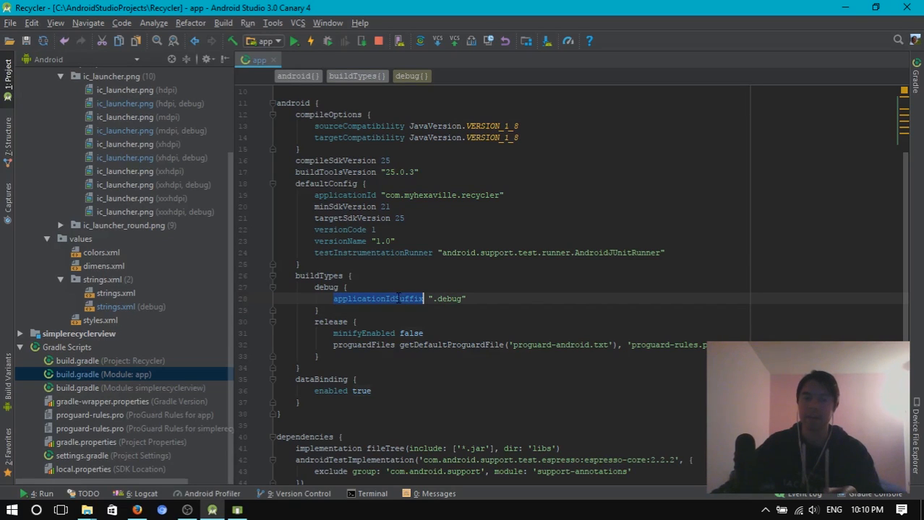
left_click(319, 310)
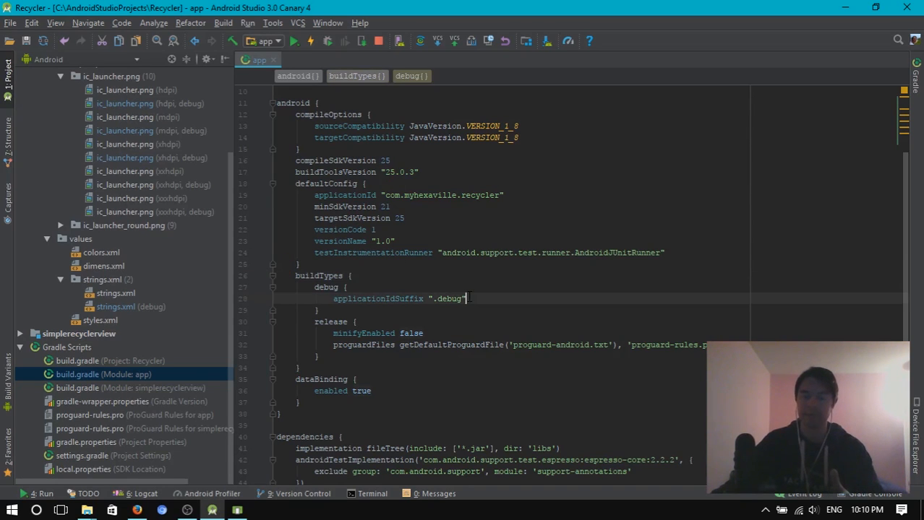
scroll("down", 3)
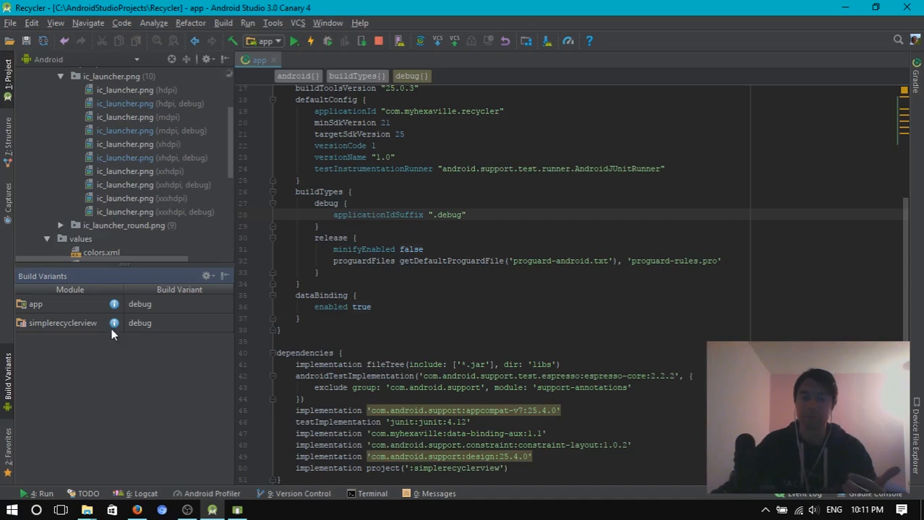
left_click(177, 304)
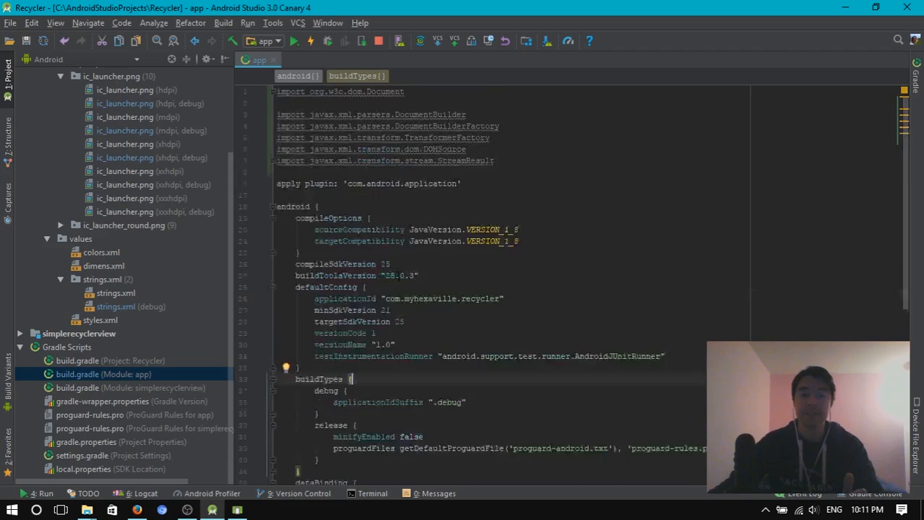
scroll("down", 3)
type("my")
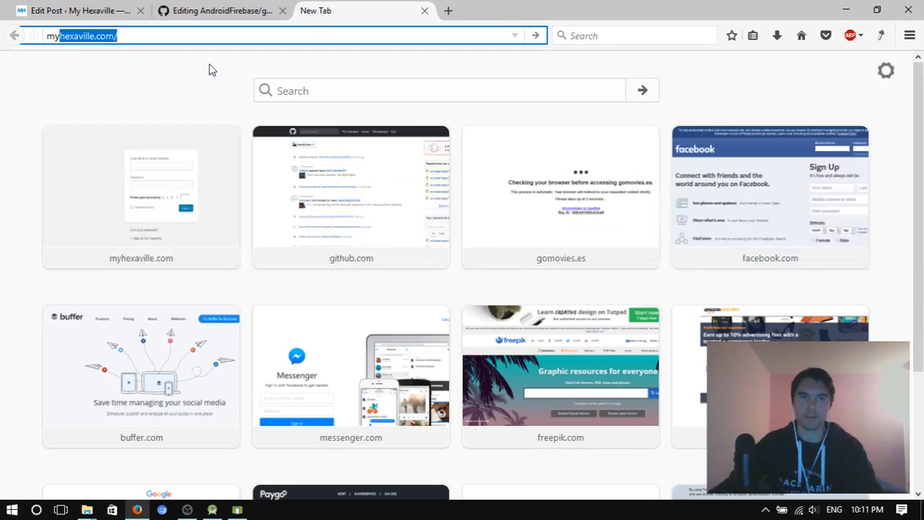
Step: Search myhexaville.com for 'gradle' and scroll through the results
left_click(211, 510)
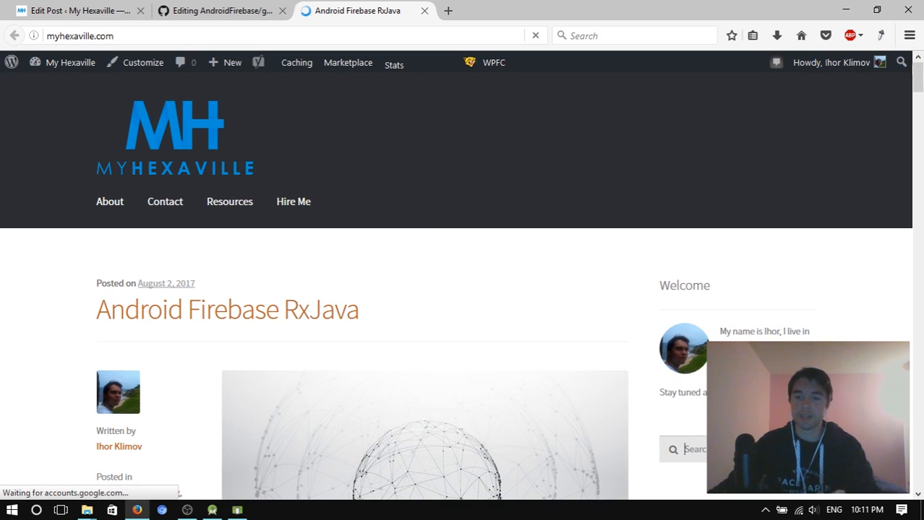
type("g")
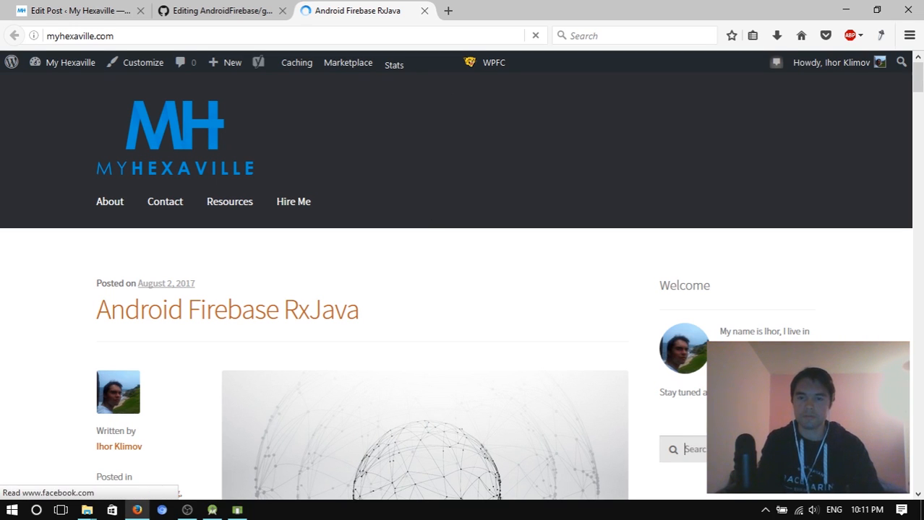
type("gradle")
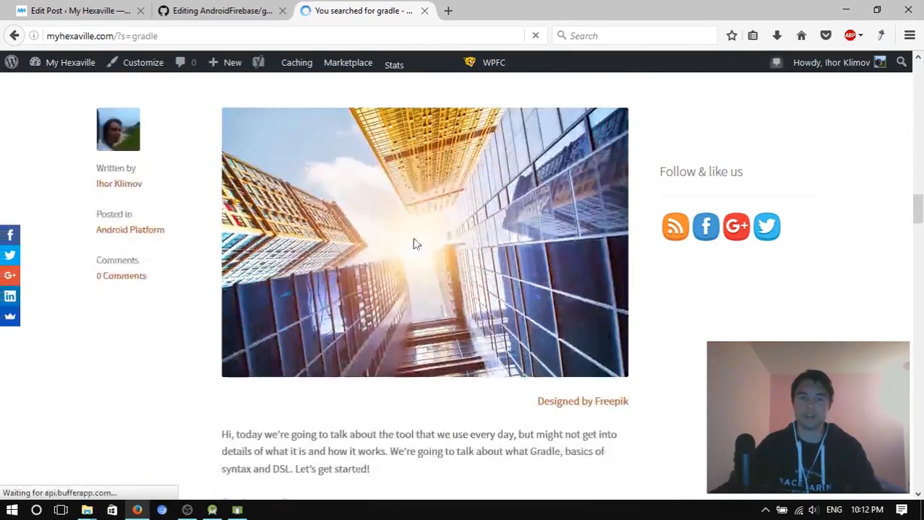
scroll("down", 3)
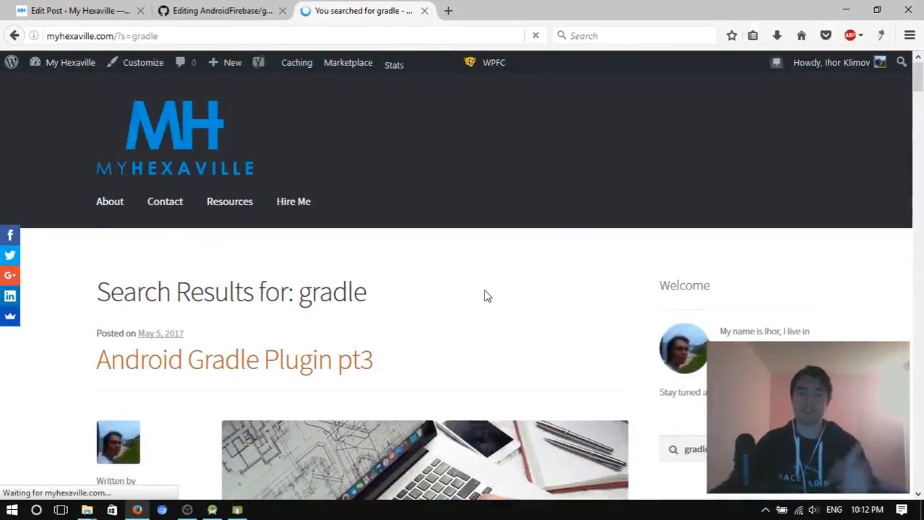
mouse_move(372, 119)
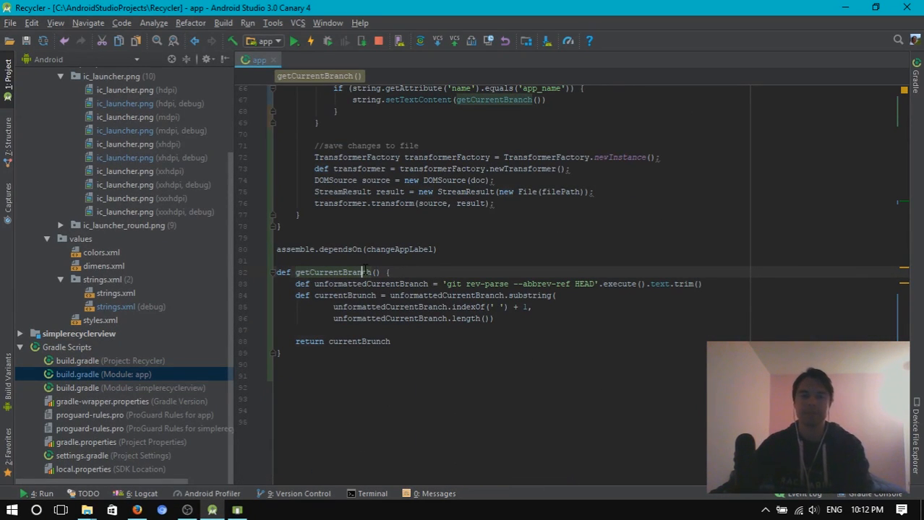
Step: Highlight getCurrentBranch, then run clear, git status and git branch in the terminal
left_click(389, 272)
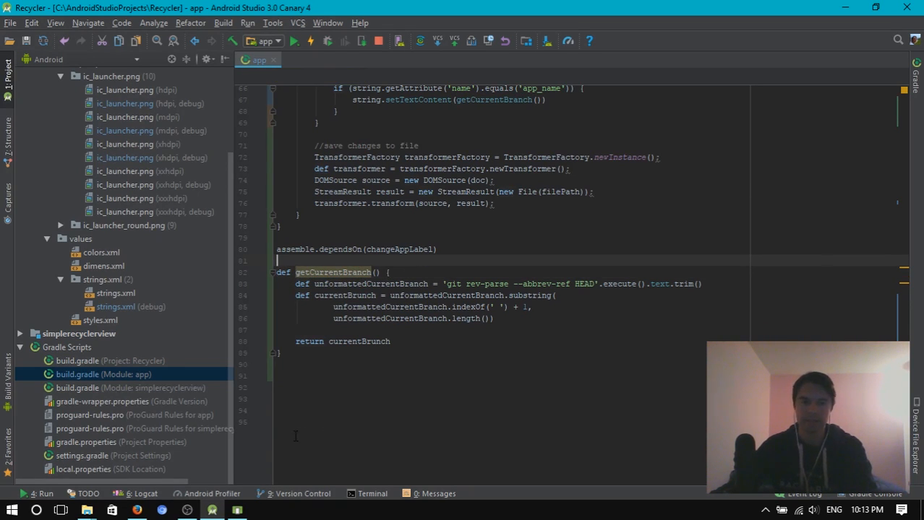
left_click(371, 494)
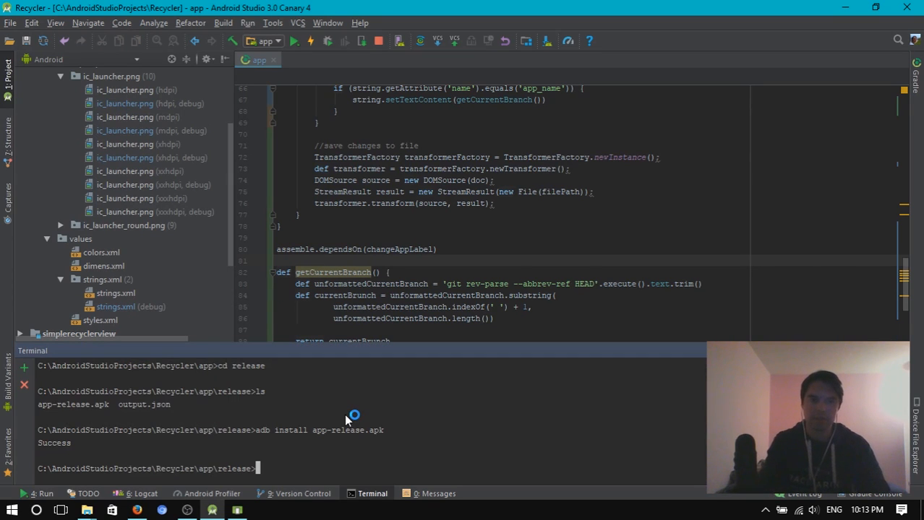
type("clear")
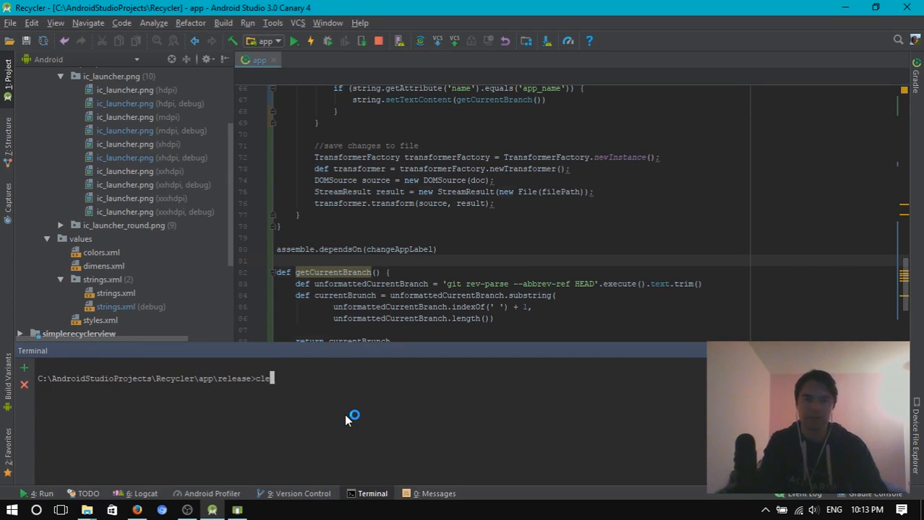
type("git status")
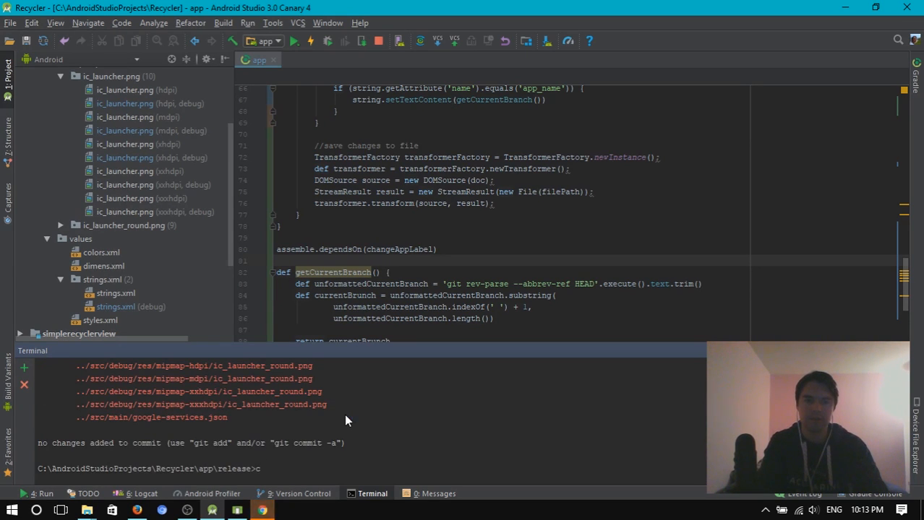
type("git bran")
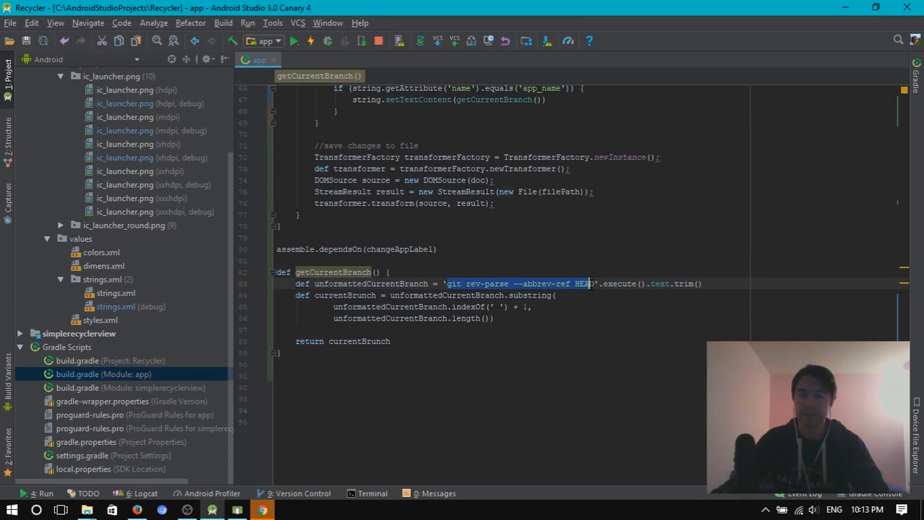
left_click(622, 283)
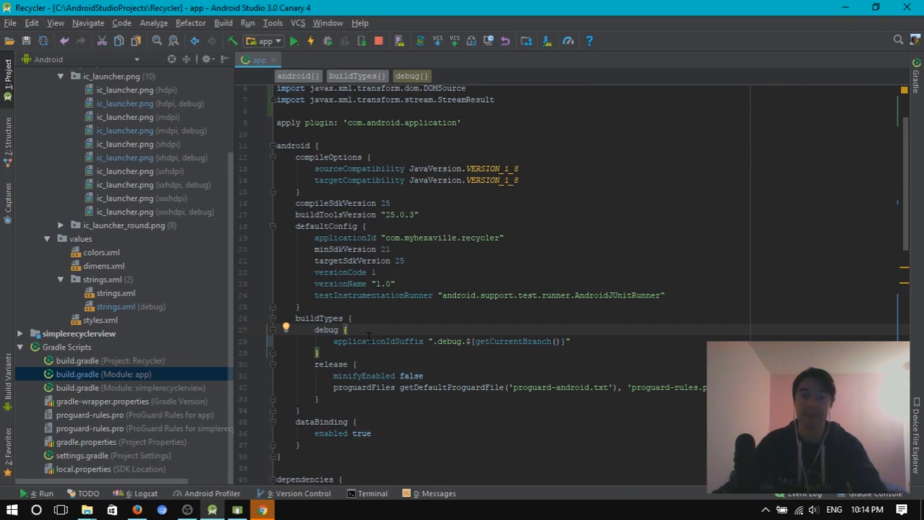
left_click(397, 341)
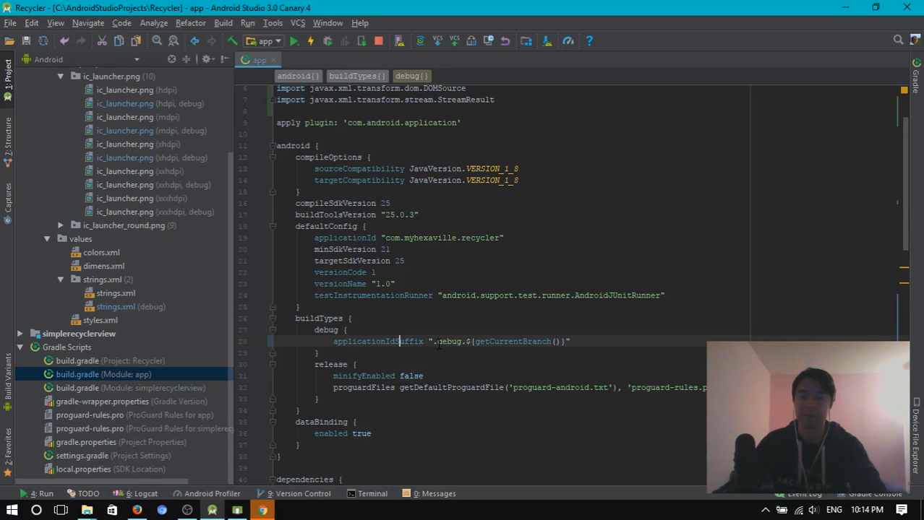
double_click(444, 341)
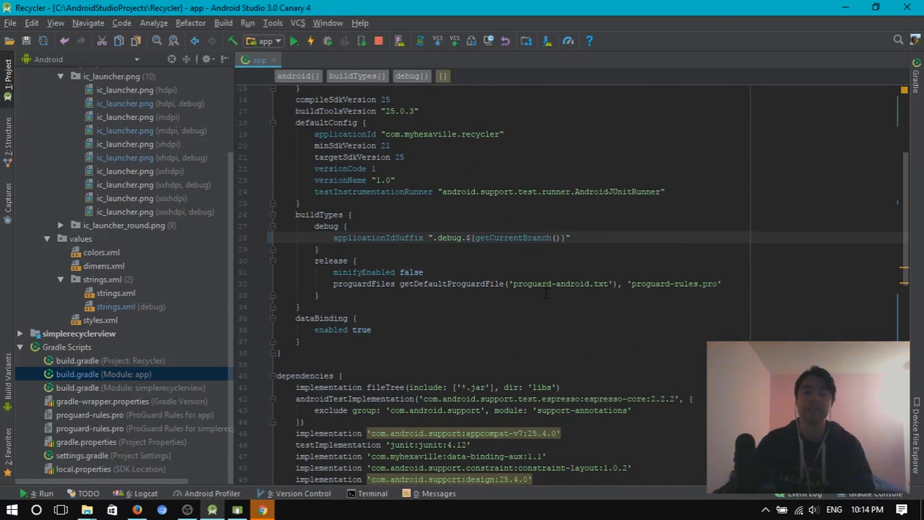
mouse_move(577, 244)
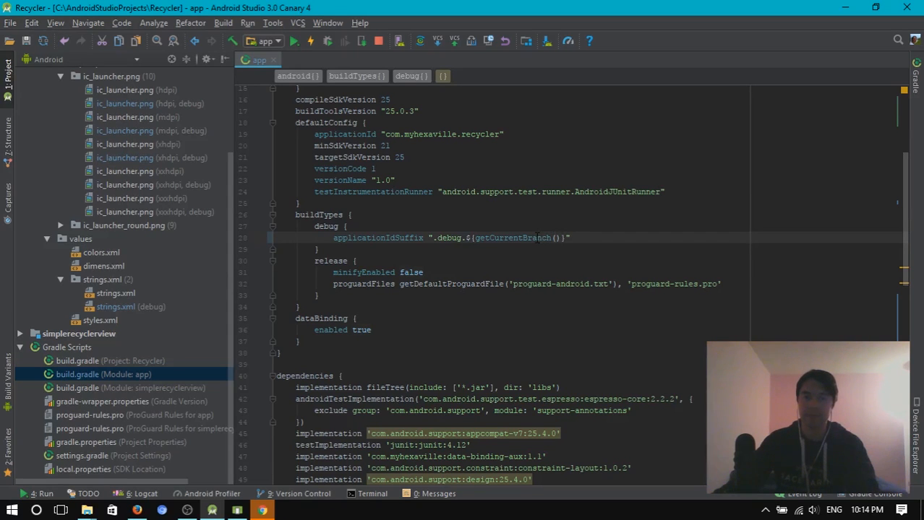
double_click(512, 238)
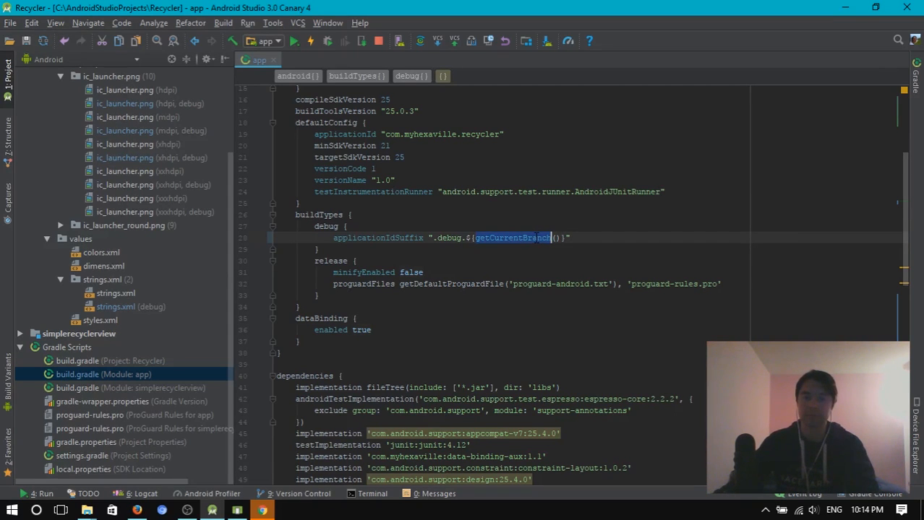
scroll("down", 3)
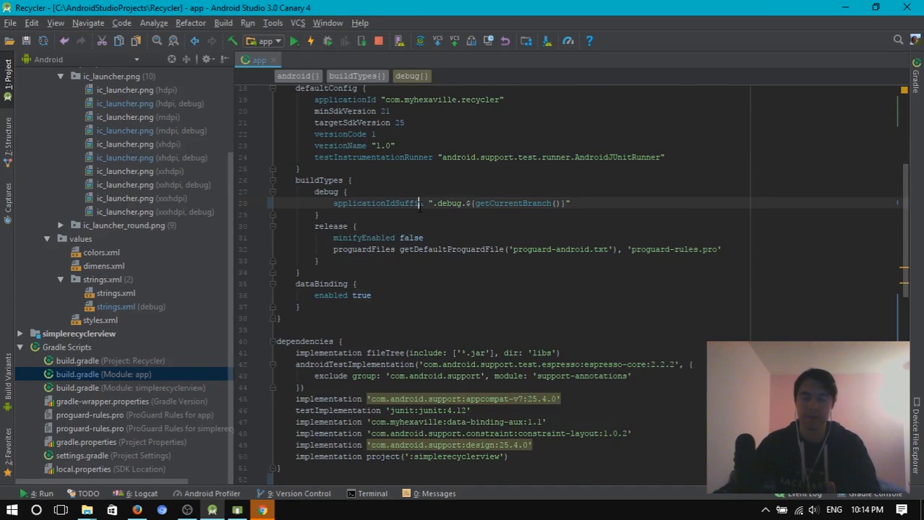
scroll("down", 3)
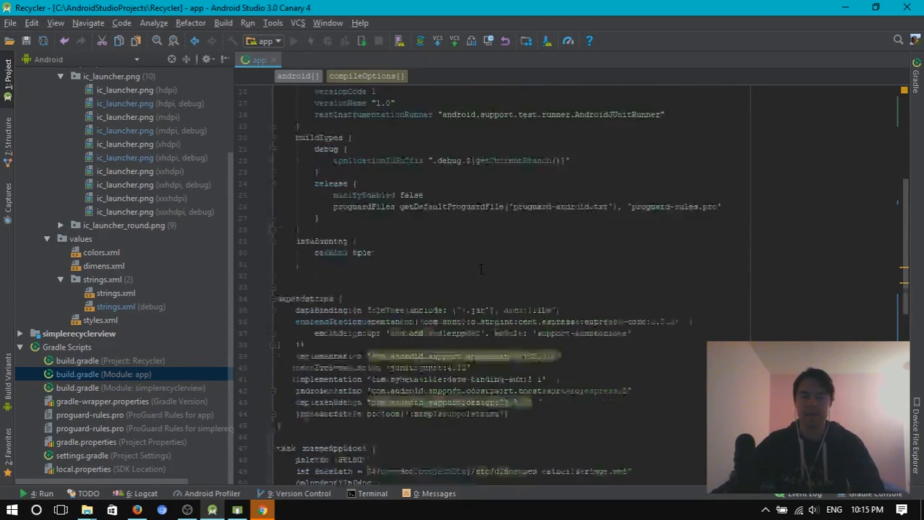
scroll("down", 3)
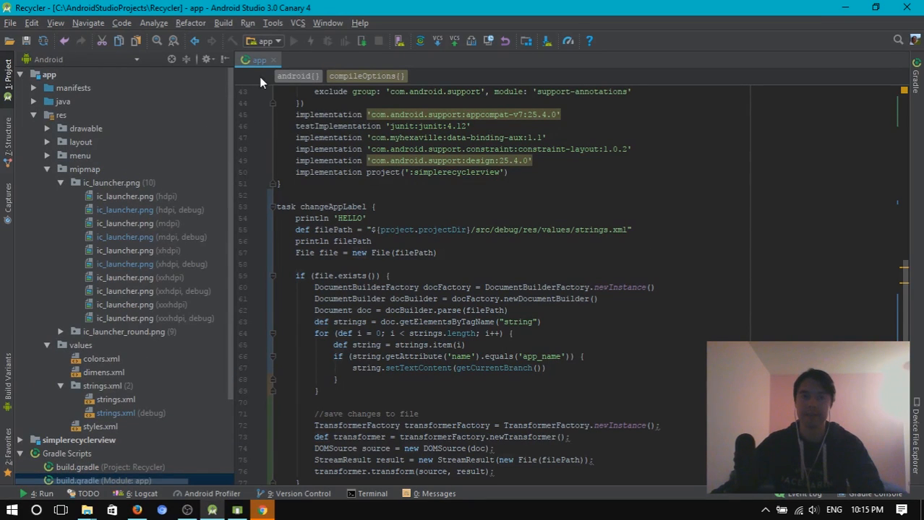
mouse_move(180, 345)
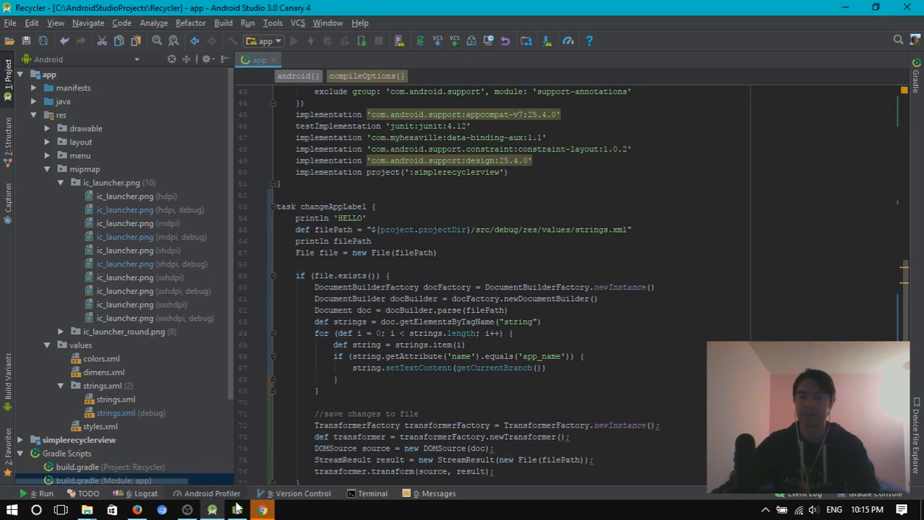
left_click(212, 510)
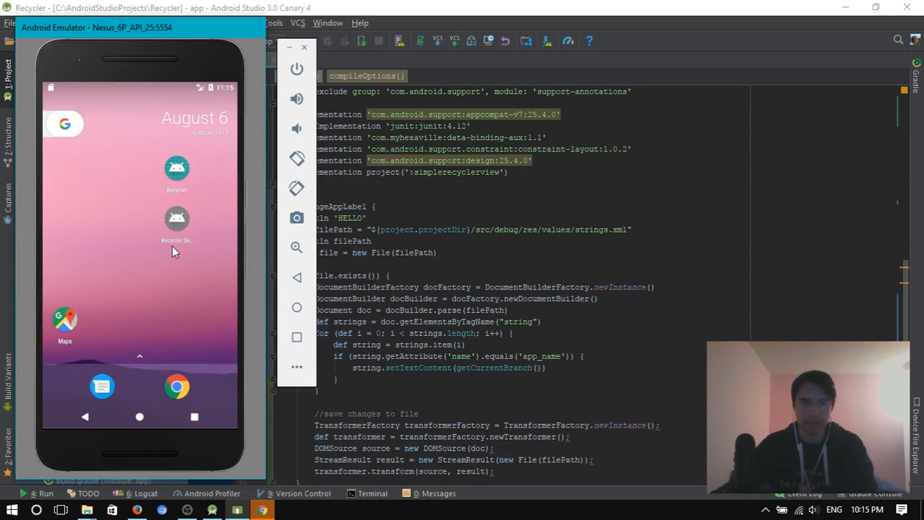
mouse_move(190, 249)
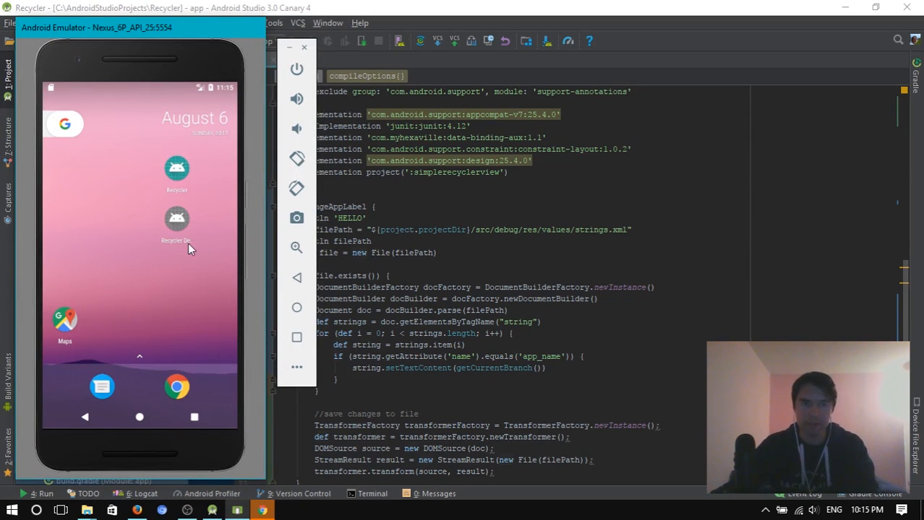
mouse_move(179, 249)
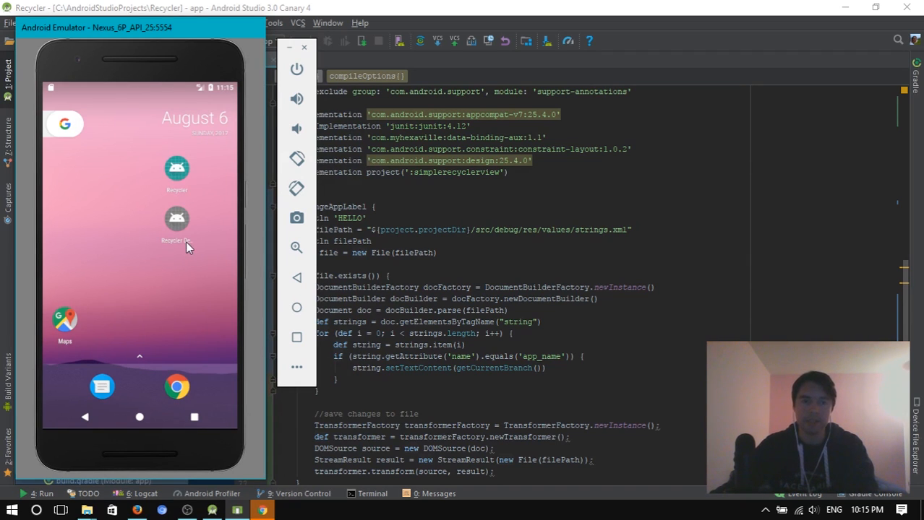
mouse_move(196, 245)
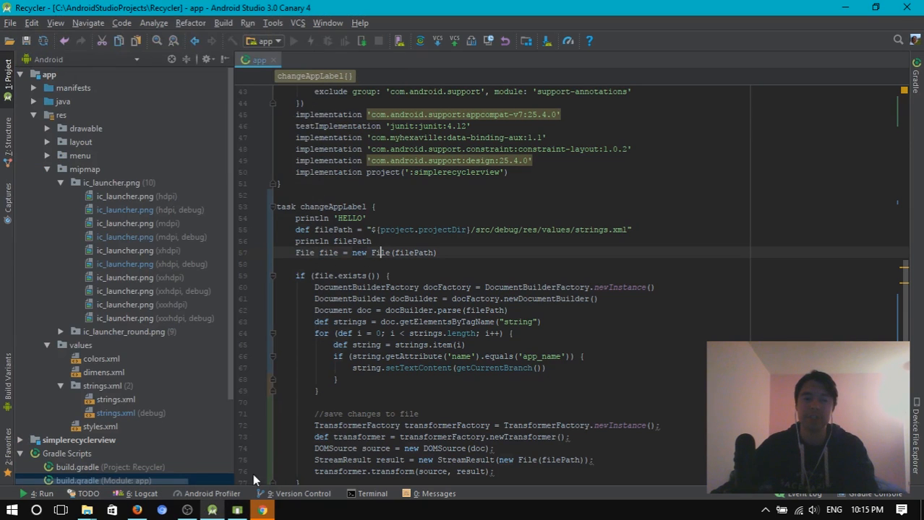
Step: Return to the build file and highlight the changeAppLabel task and getCurrentBranch function
left_click(262, 511)
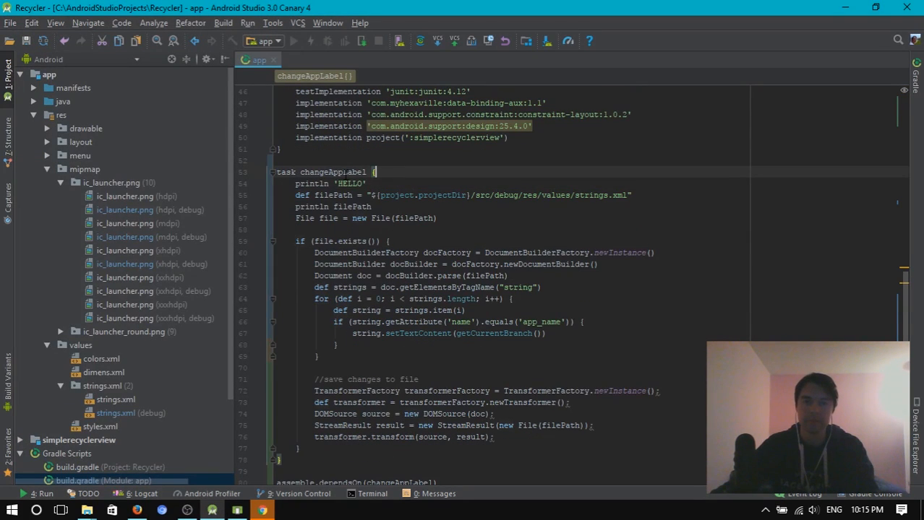
double_click(334, 172)
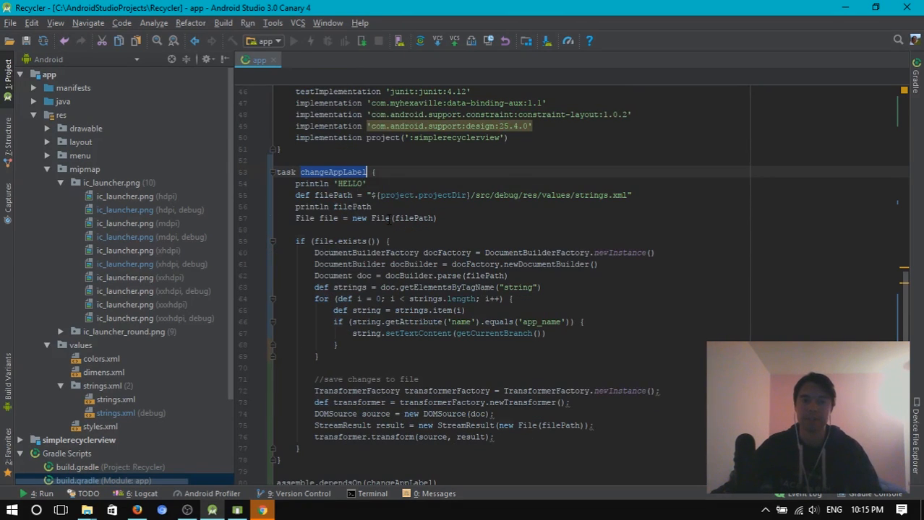
scroll("down", 3)
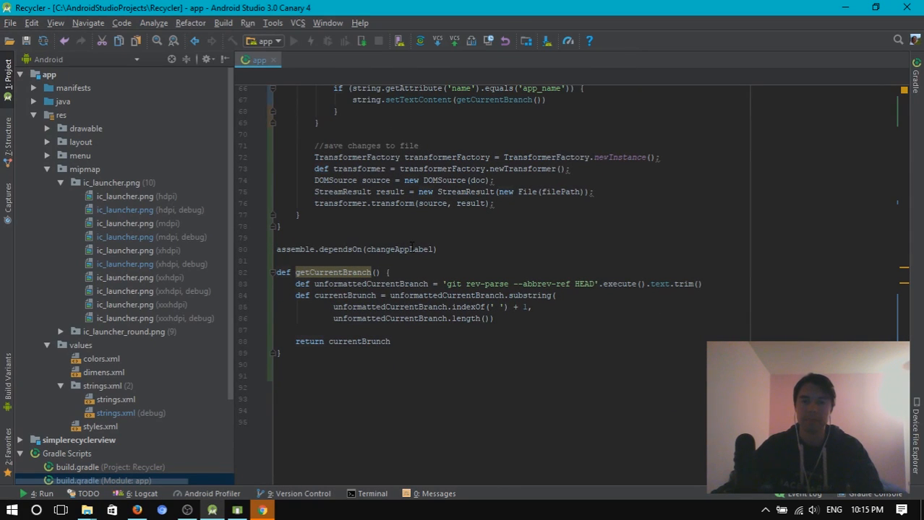
double_click(289, 250)
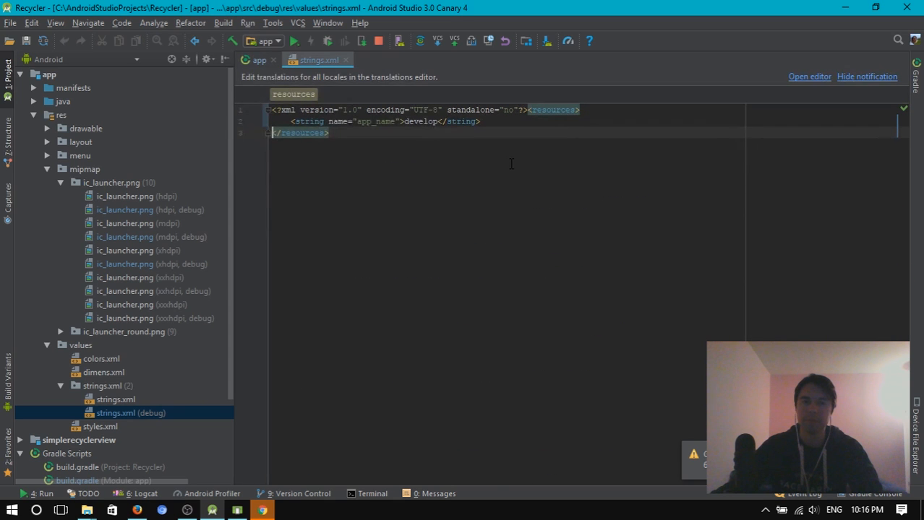
Step: Return to the app build.gradle tab and open Logcat for the emulator
left_click(379, 121)
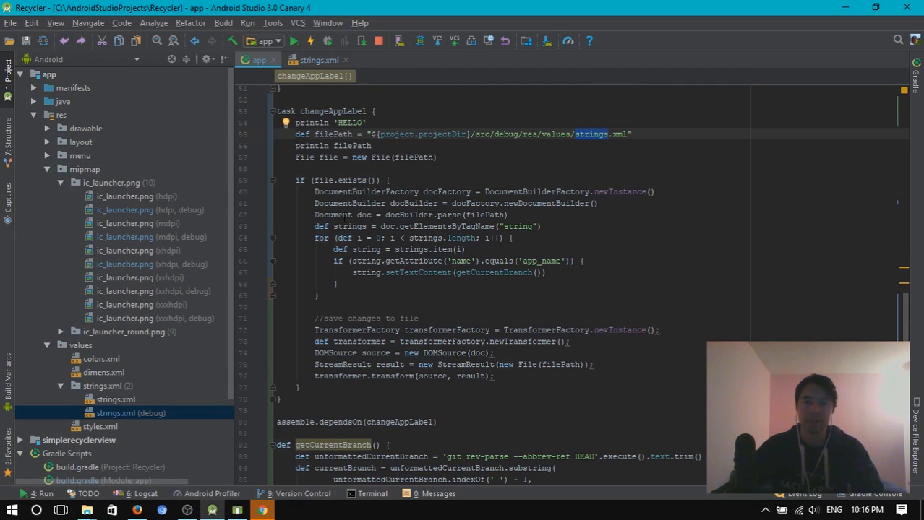
mouse_move(332, 214)
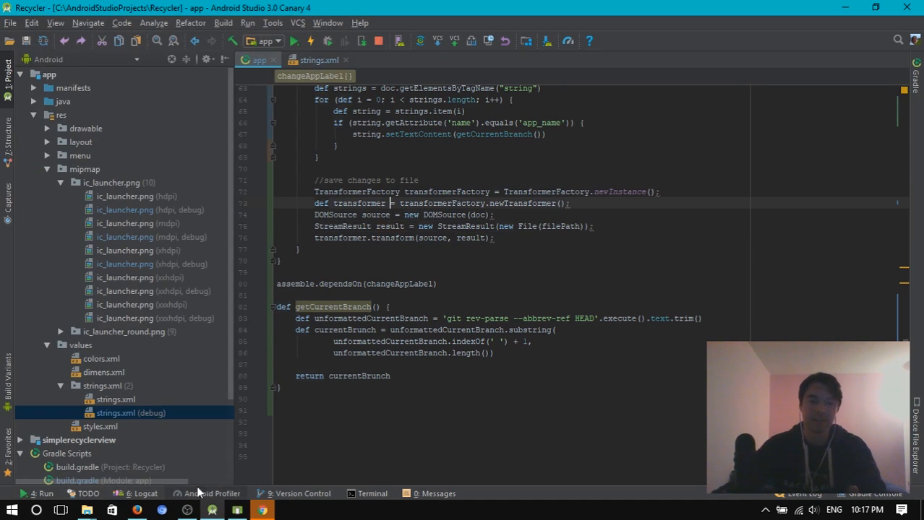
left_click(144, 494)
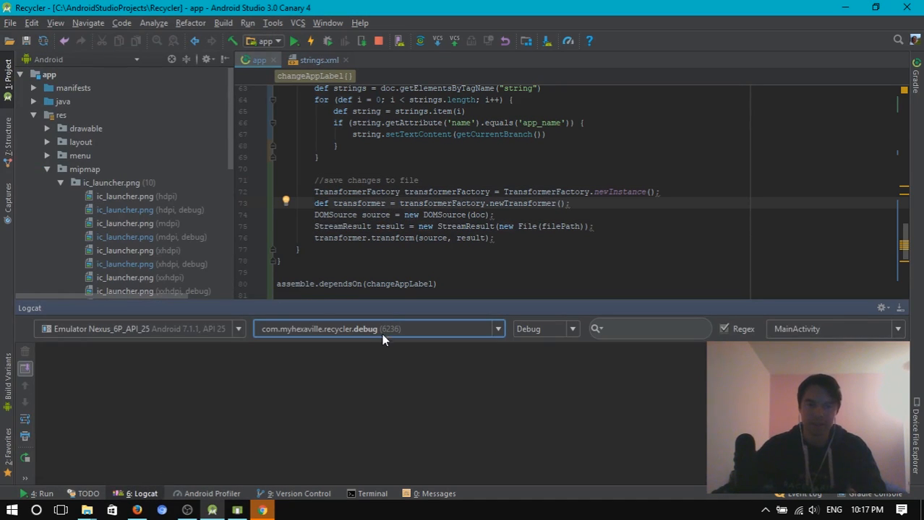
Step: Filter Logcat to com.myhexaville.recycler.debug.develop and bring up the emulator home screen
left_click(380, 328)
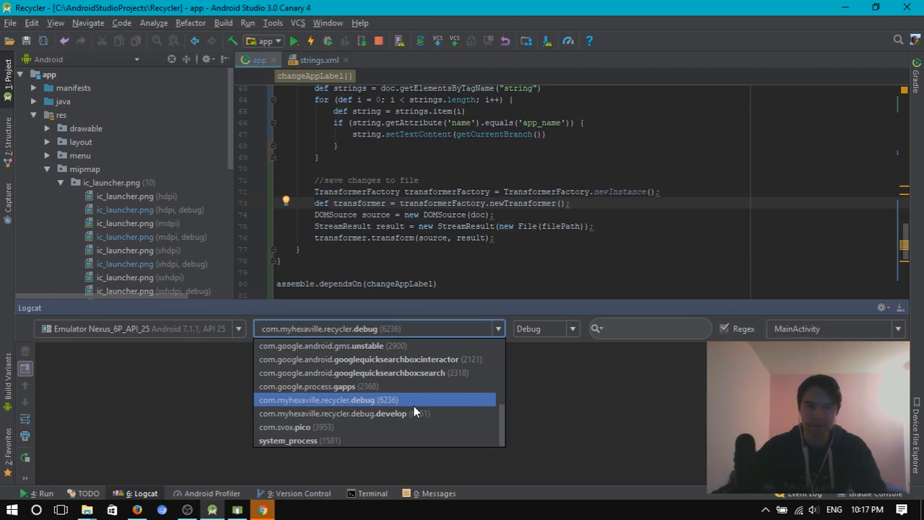
left_click(344, 414)
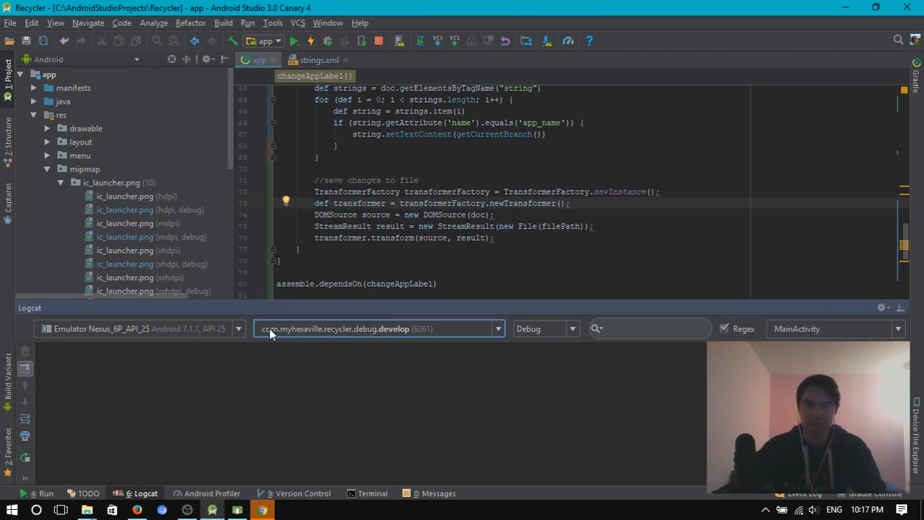
mouse_move(329, 334)
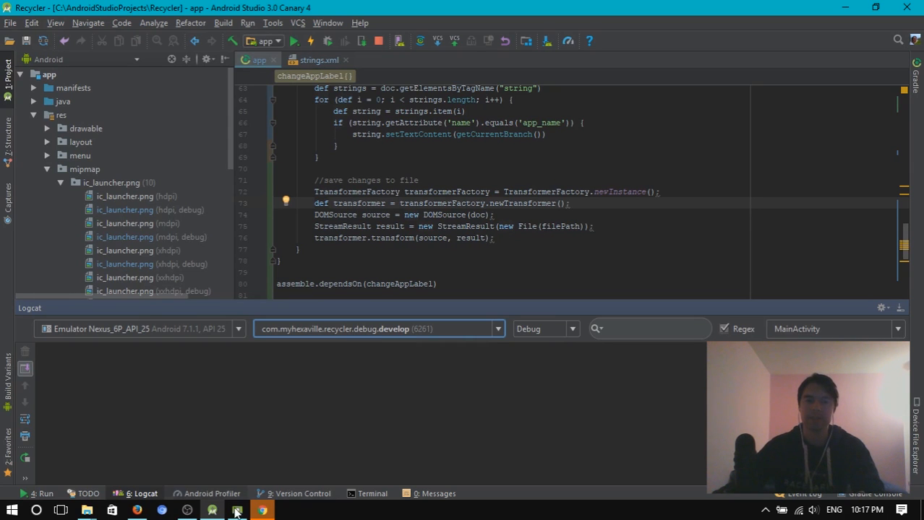
left_click(212, 510)
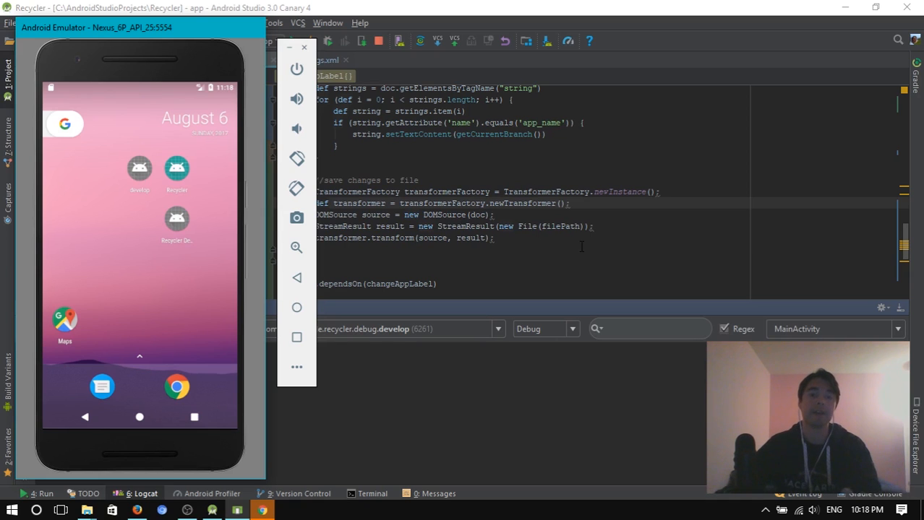
mouse_move(213, 161)
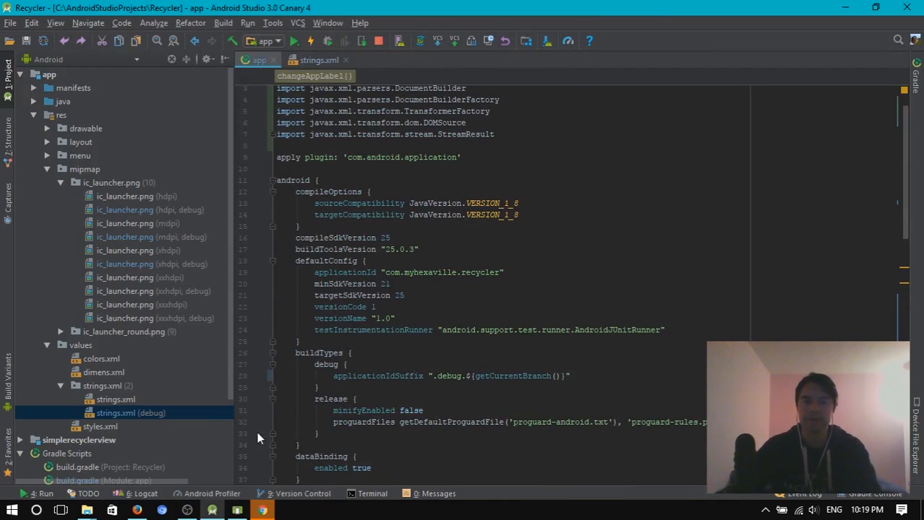
Step: Scroll down through the app build.gradle file
scroll("down", 3)
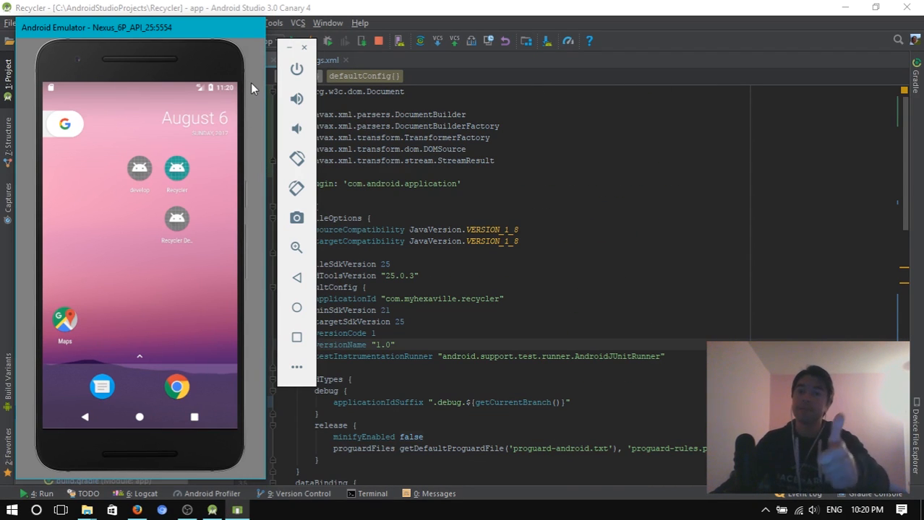
mouse_move(225, 366)
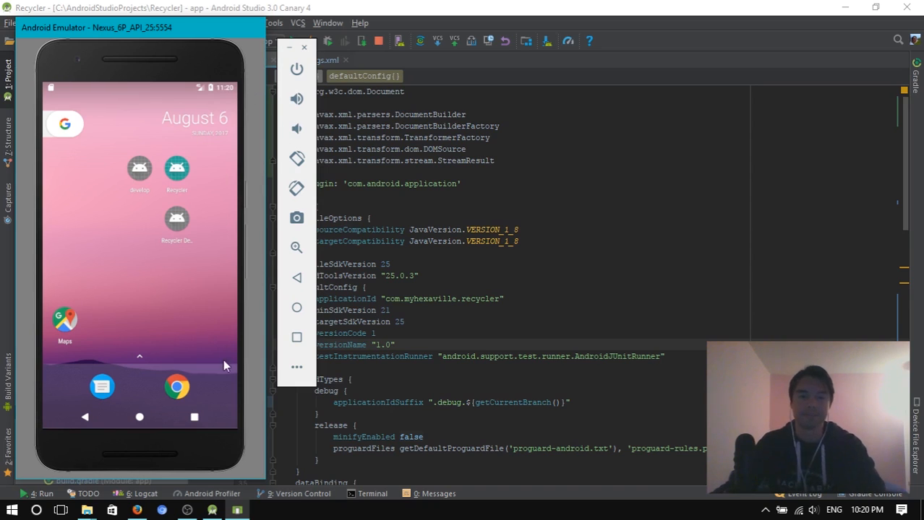